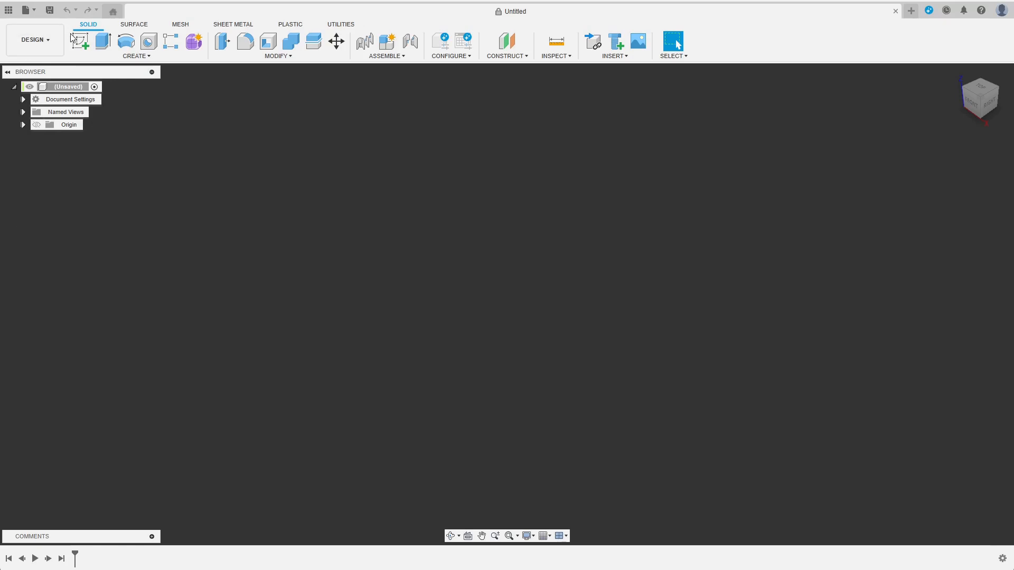
Step: Sketch a Ø30 construction circle and two radial construction lines dimensioned at 360/16 (22.5°)
{"action": "left_click", "coordinate": [80, 42]}
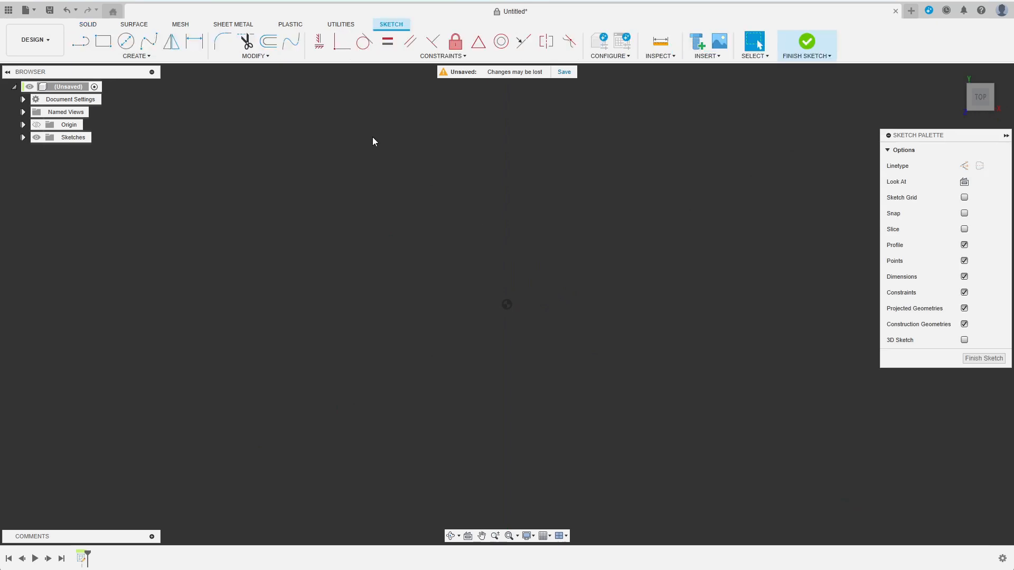
{"action": "left_click", "coordinate": [125, 41]}
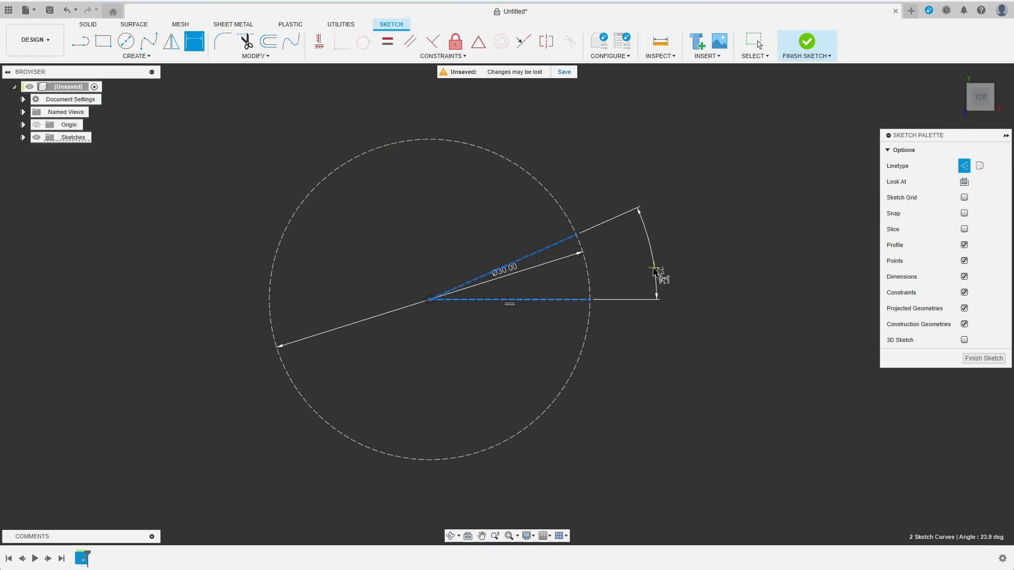
{"action": "left_click", "coordinate": [656, 275]}
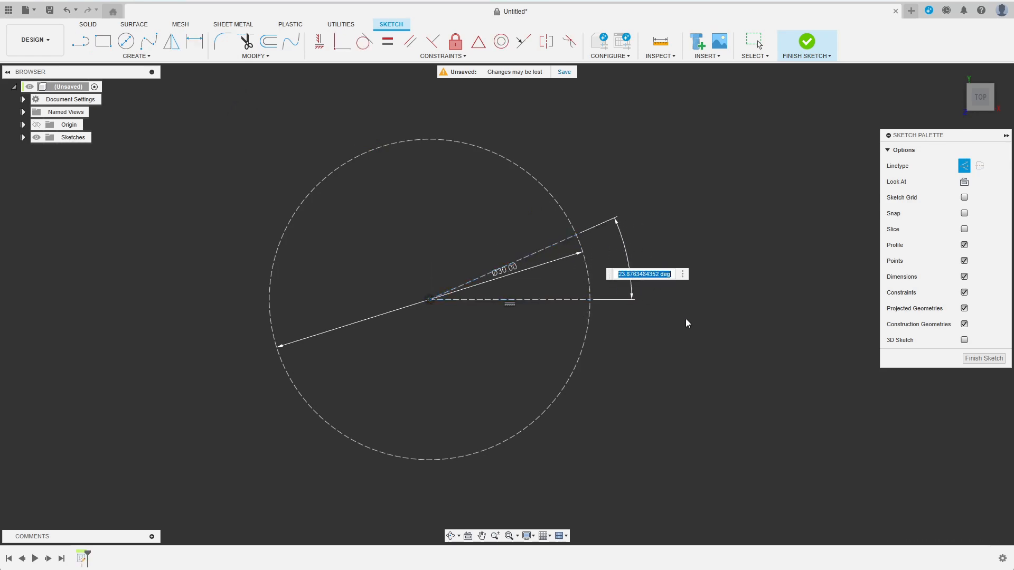
{"action": "type", "text": "360"}
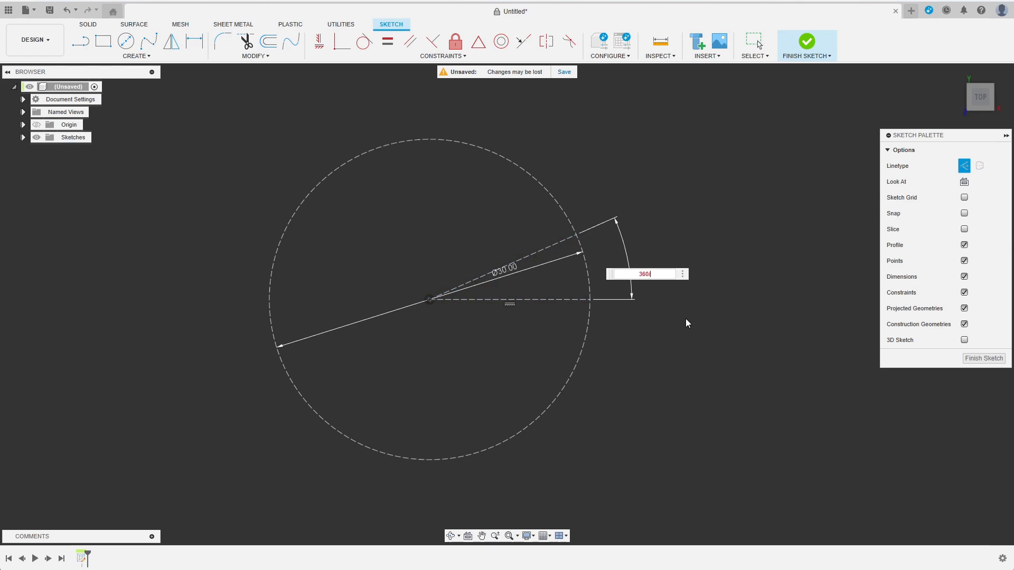
{"action": "type", "text": "/16"}
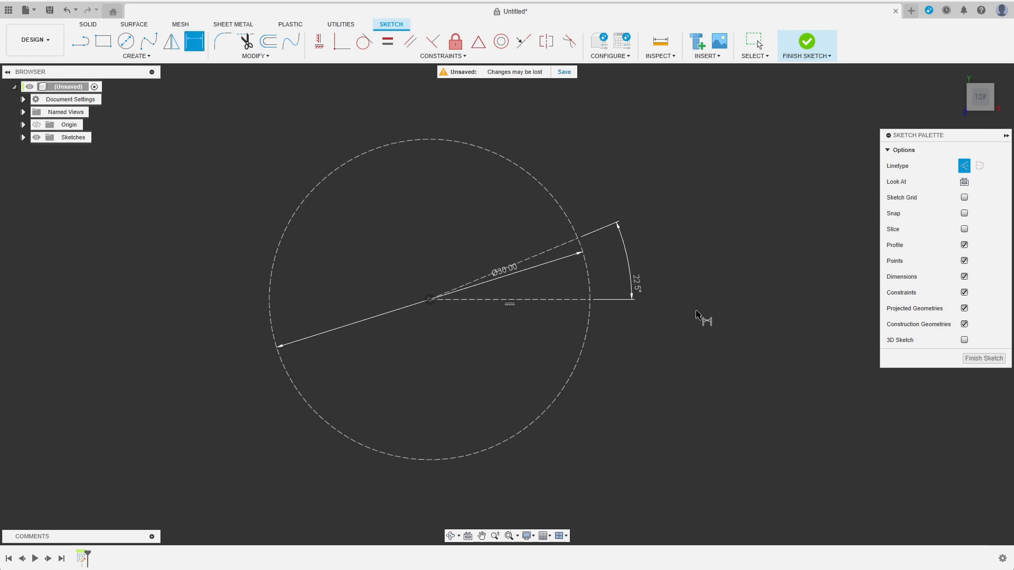
Step: Draw the half-lobe outline: 6.5 mm rim arc, 1.3 mm end arc 3.5 mm from centre, joined by a tangent line
{"action": "left_click", "coordinate": [125, 41]}
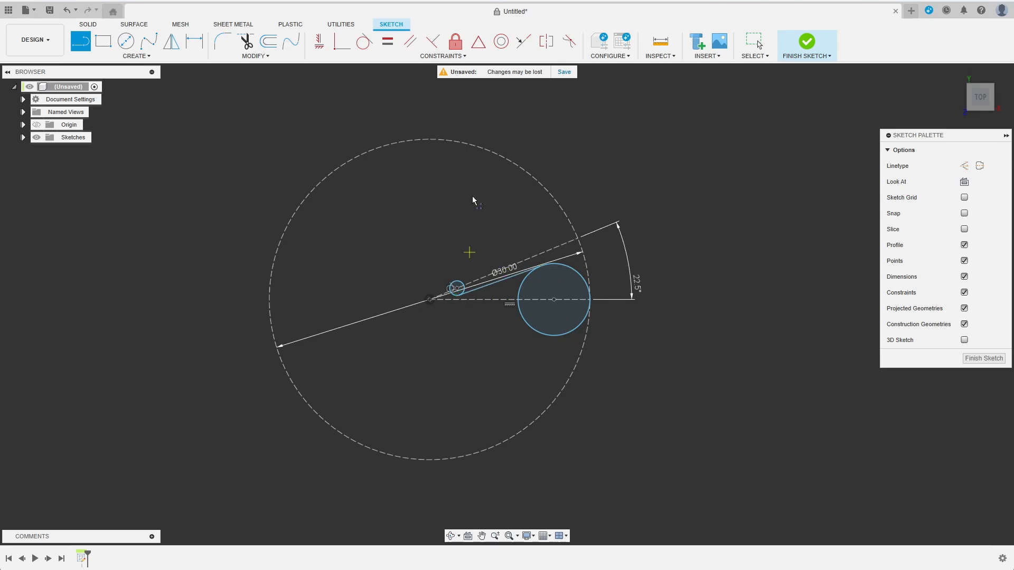
{"action": "left_click", "coordinate": [530, 287]}
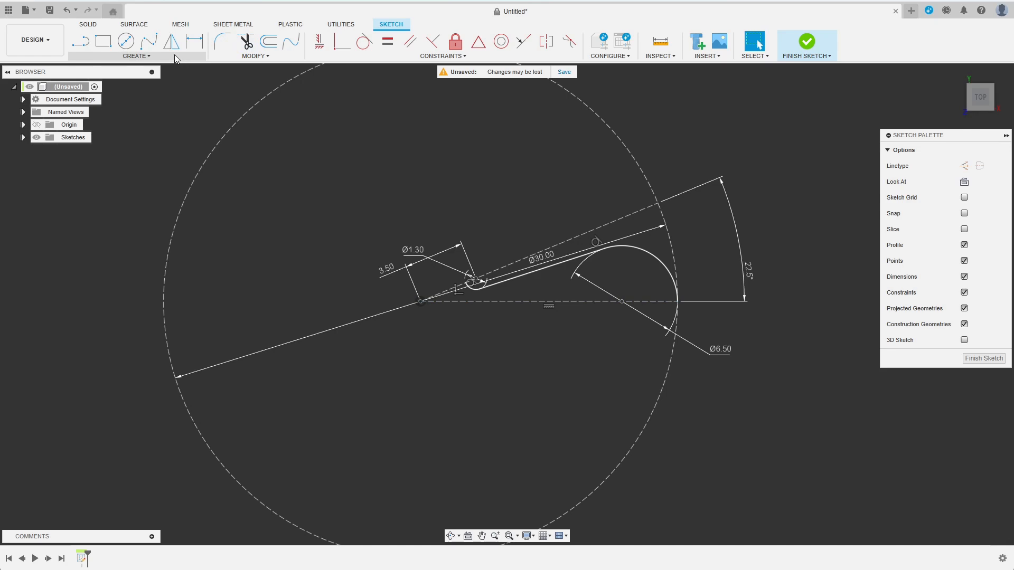
Step: Mirror the half-lobe curves across the construction line into a full teardrop
{"action": "left_click", "coordinate": [171, 41]}
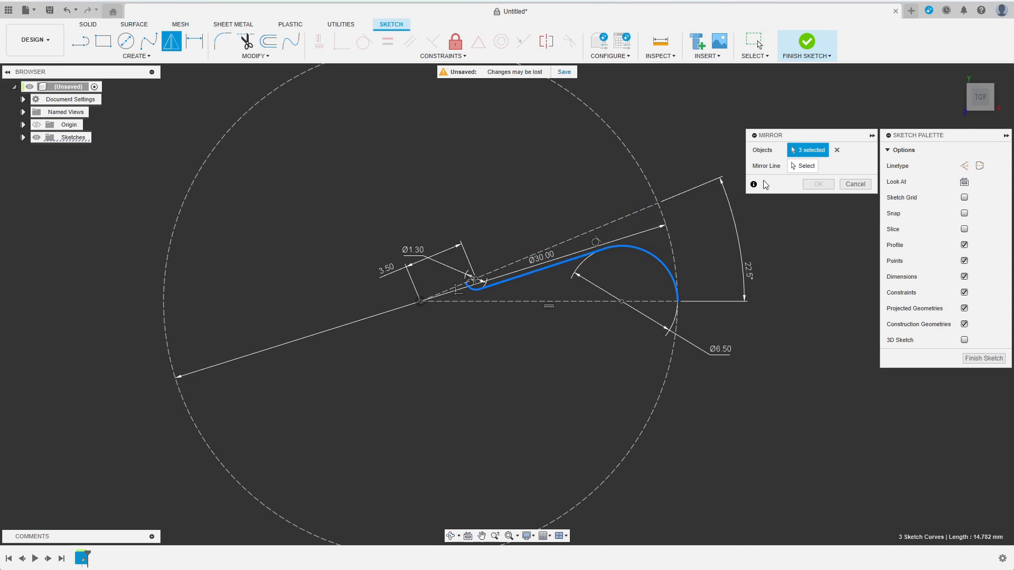
{"action": "left_click", "coordinate": [805, 166]}
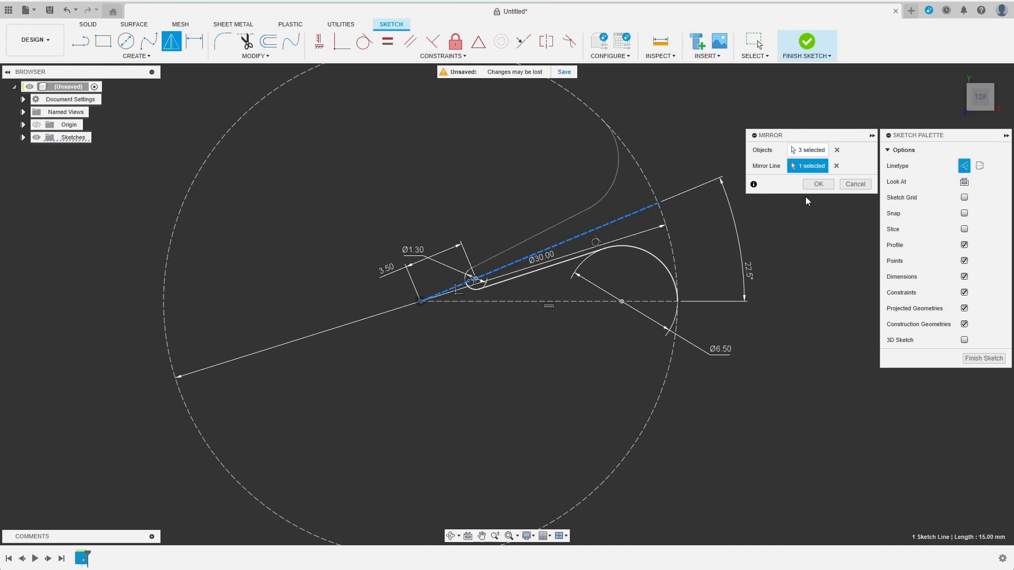
{"action": "left_click", "coordinate": [817, 184]}
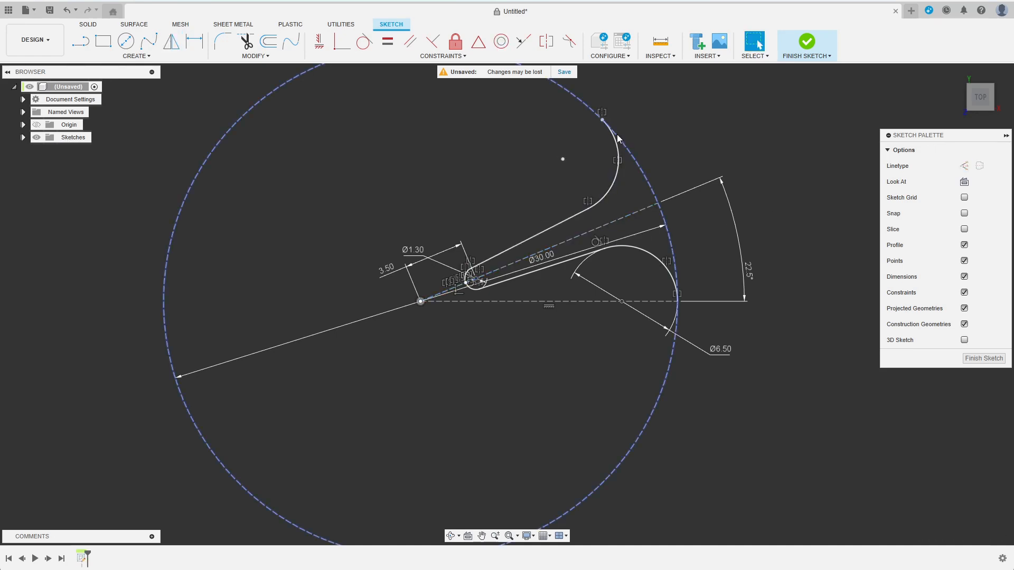
{"action": "left_click", "coordinate": [601, 355]}
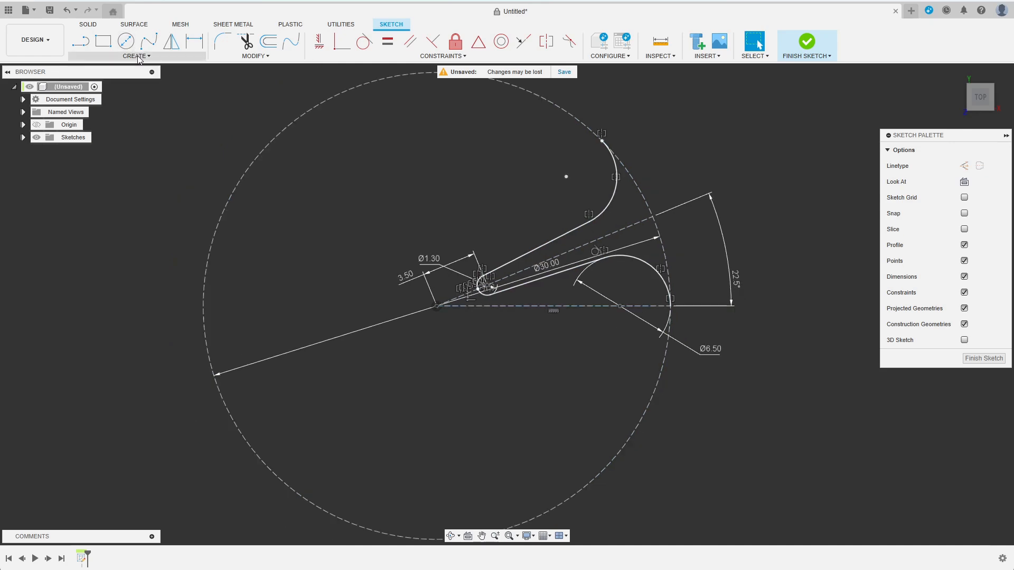
Step: Circular-pattern the six lobe curves eight times around the circle centre
{"action": "left_click", "coordinate": [136, 56]}
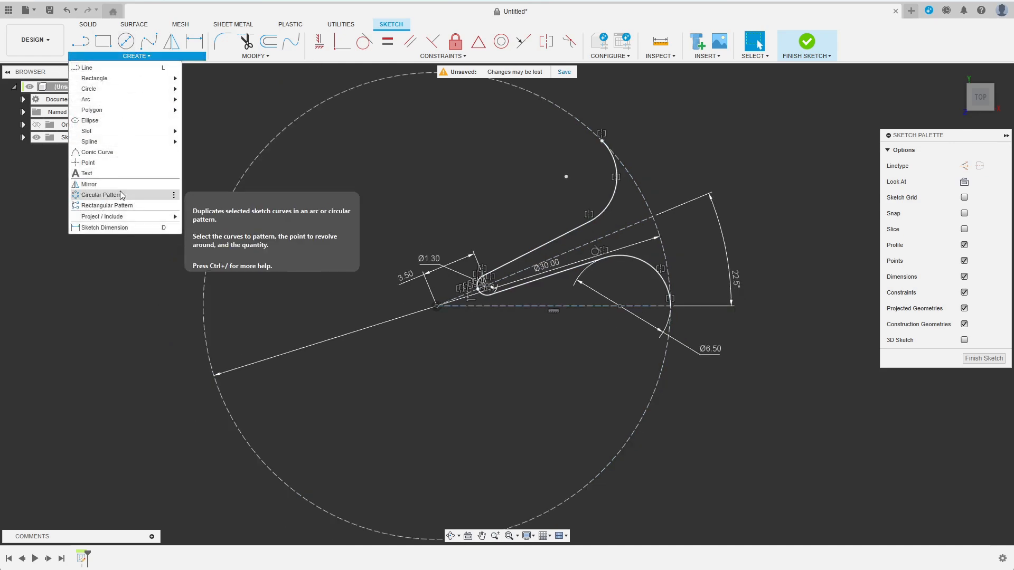
{"action": "left_click", "coordinate": [101, 195]}
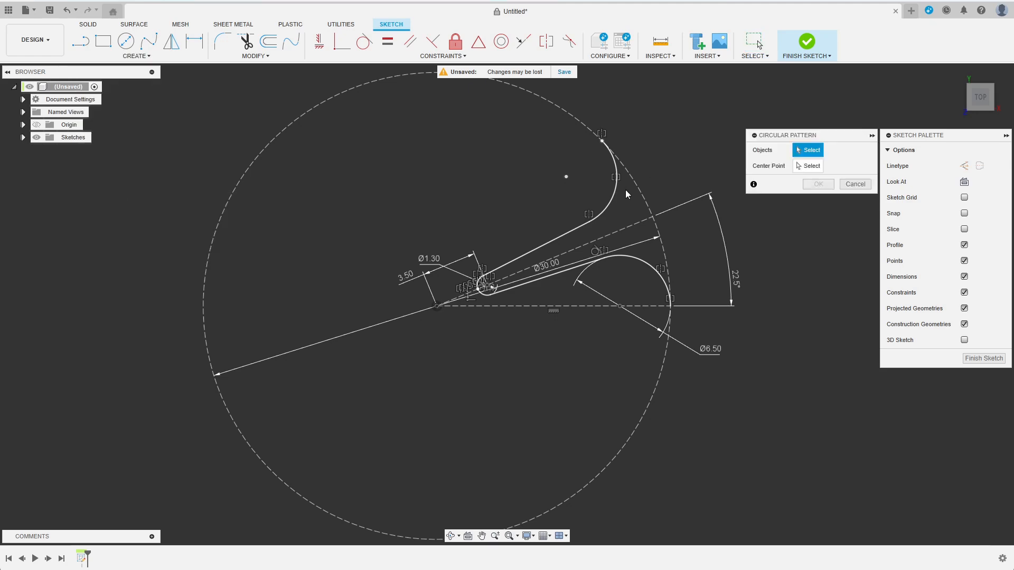
{"action": "left_click", "coordinate": [634, 259]}
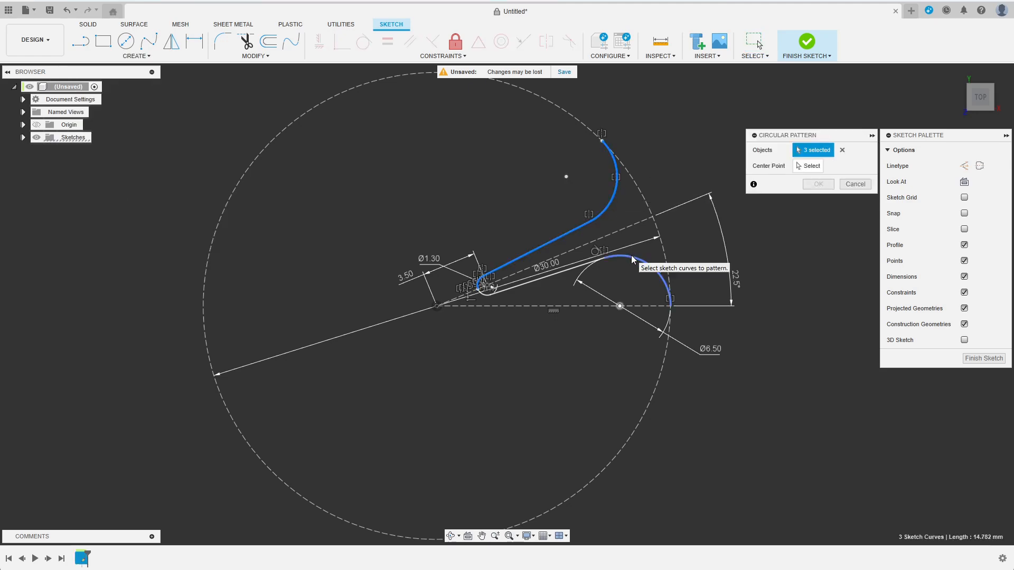
{"action": "left_click", "coordinate": [810, 165]}
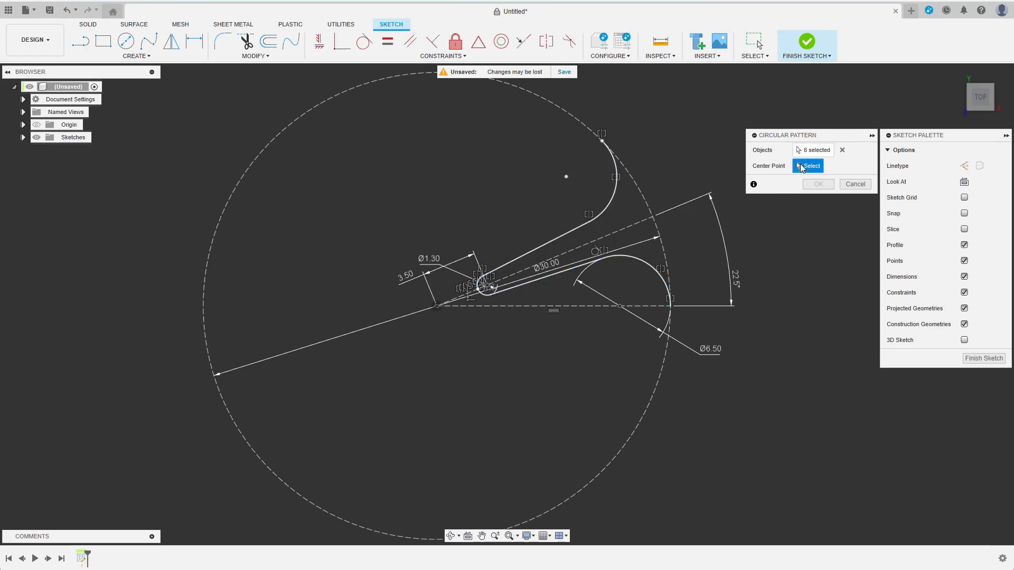
{"action": "left_click", "coordinate": [436, 307]}
{"action": "type", "text": "8"}
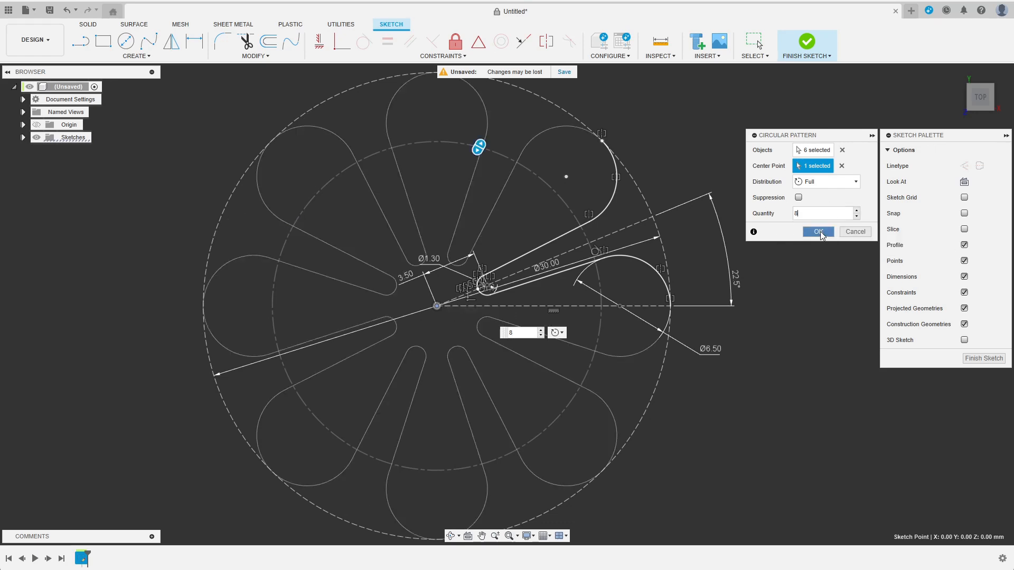
{"action": "left_click", "coordinate": [816, 232]}
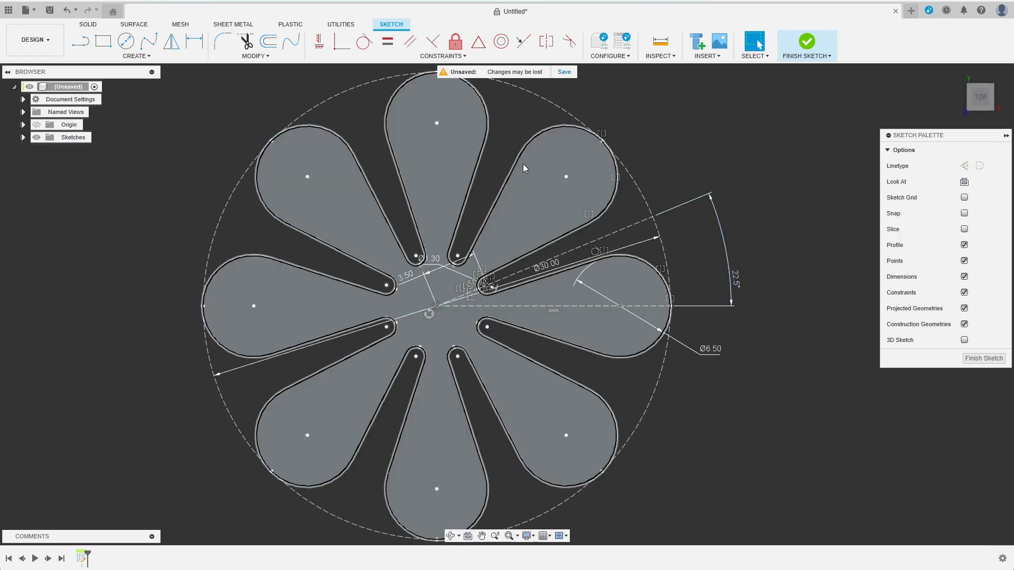
{"action": "mouse_move", "coordinate": [540, 200]}
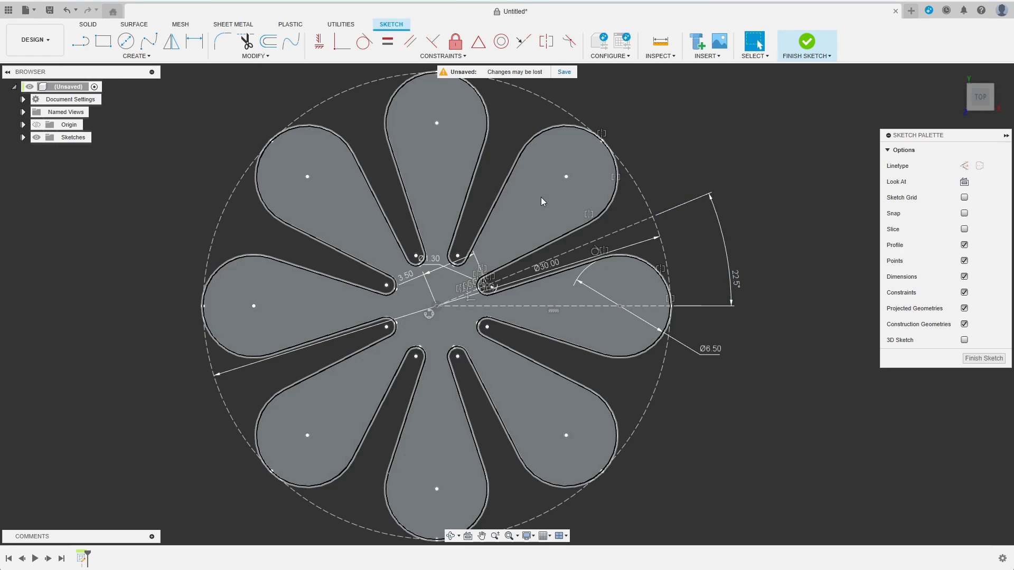
{"action": "mouse_move", "coordinate": [549, 192]}
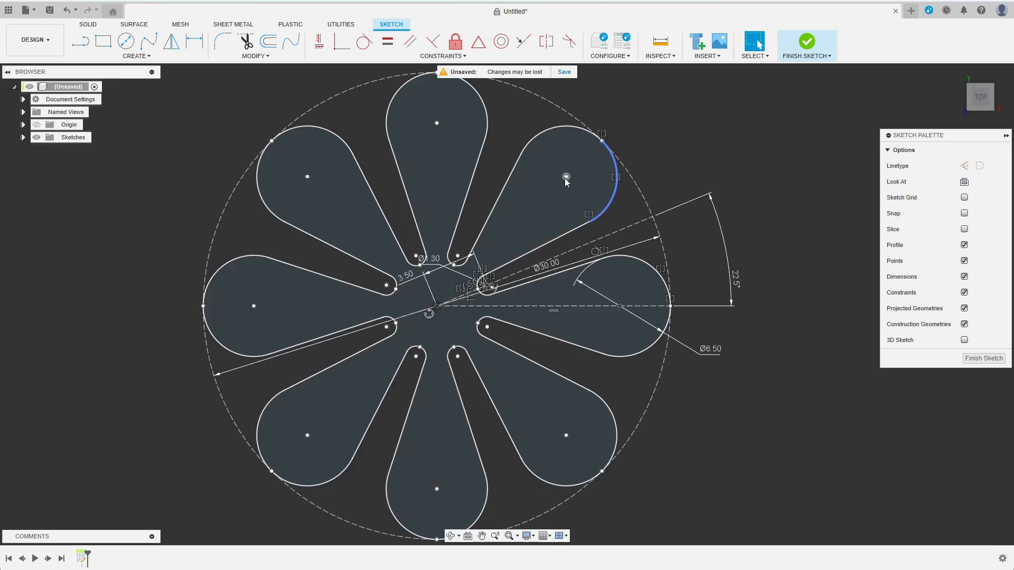
{"action": "mouse_move", "coordinate": [570, 180]}
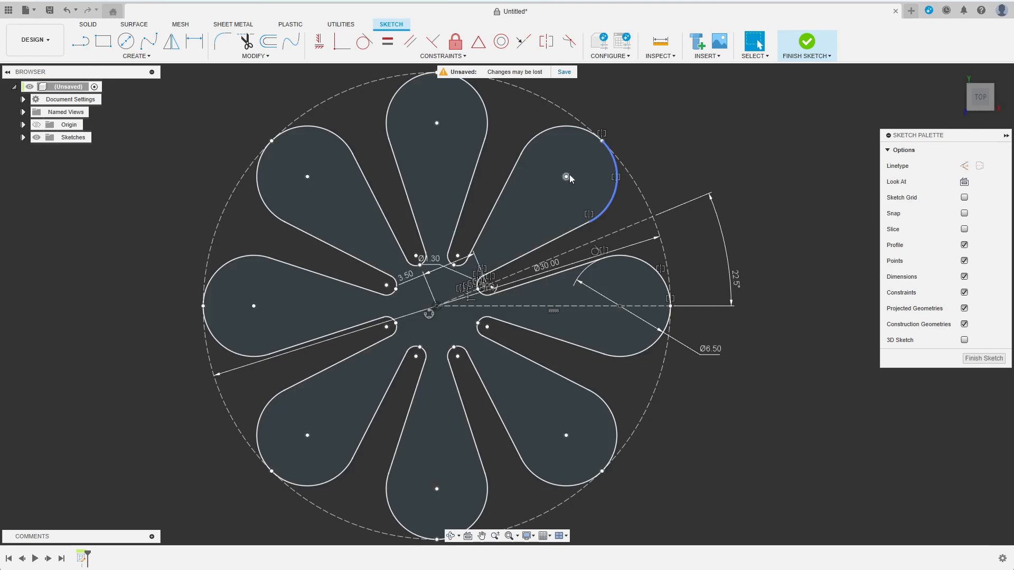
{"action": "left_click", "coordinate": [568, 177]}
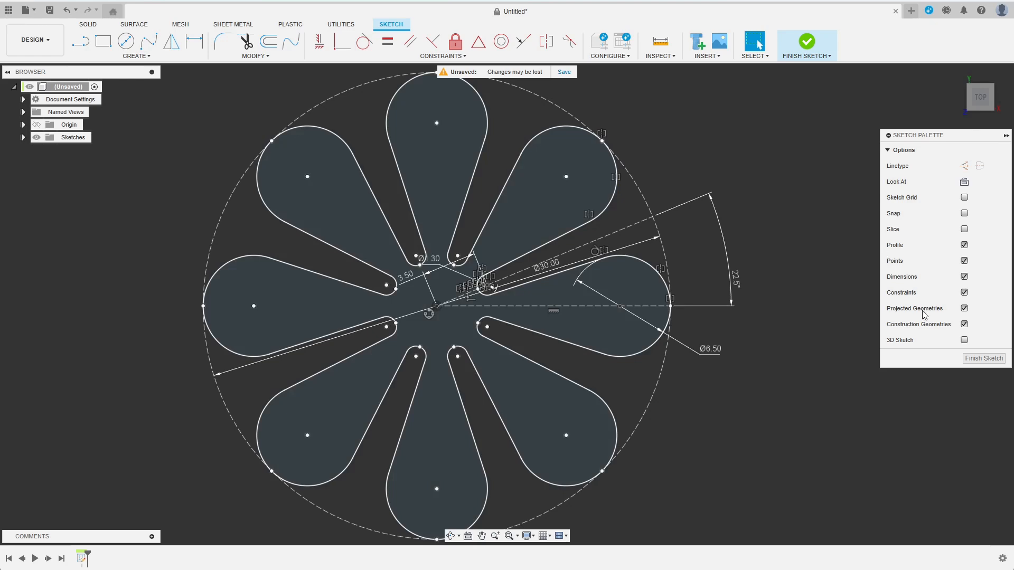
{"action": "mouse_move", "coordinate": [983, 358]}
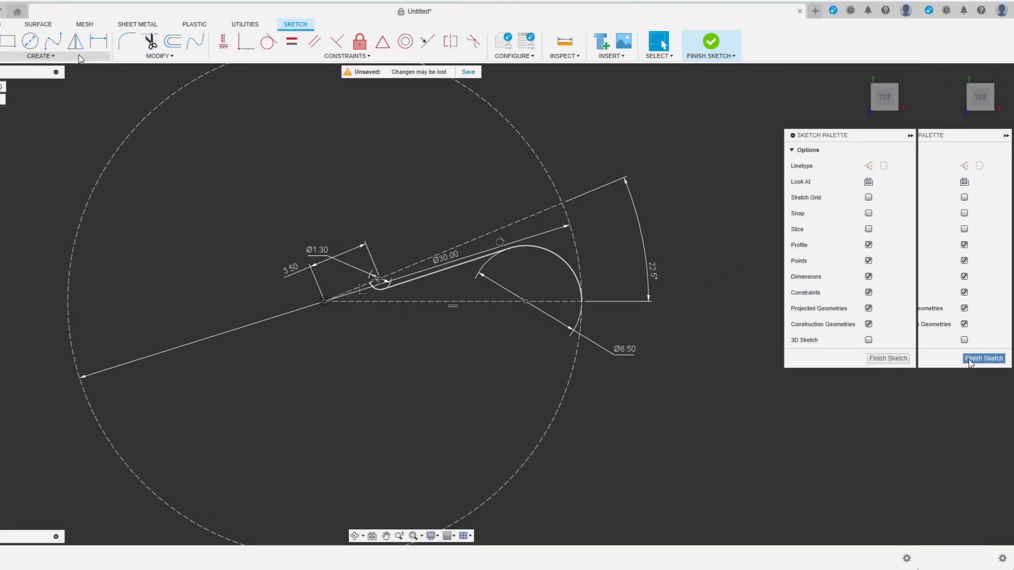
Step: Finish the sketch and add a Ø35, 50 mm tall coil, pitch 100, triangular section size 1, as a new body
{"action": "left_click", "coordinate": [983, 358]}
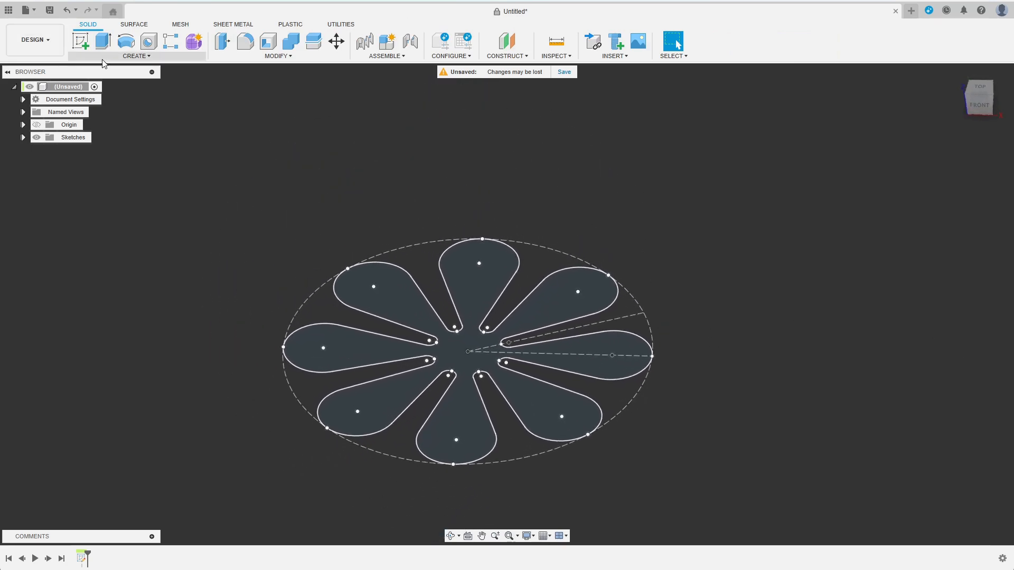
{"action": "left_click", "coordinate": [136, 56]}
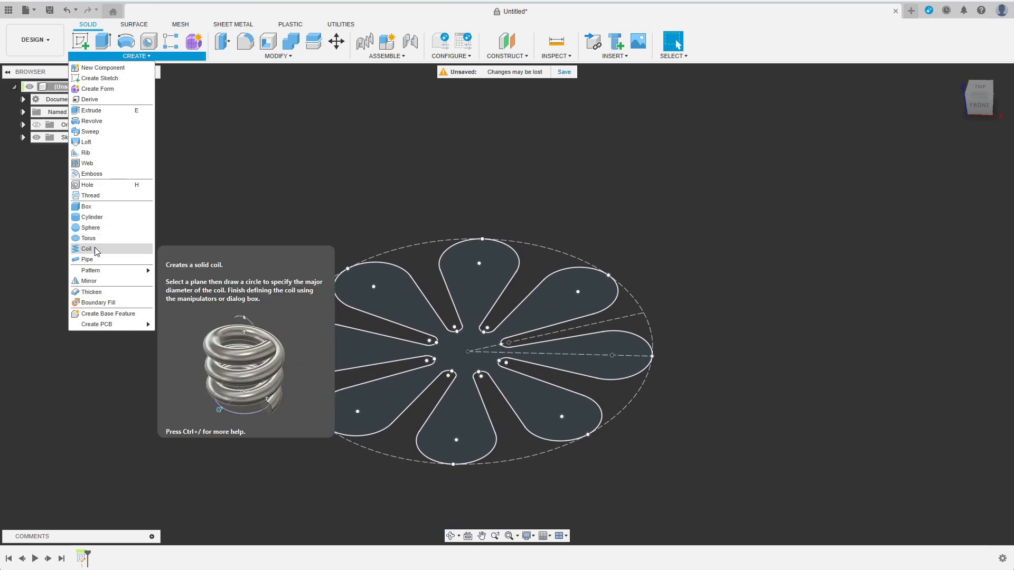
{"action": "left_click", "coordinate": [525, 335]}
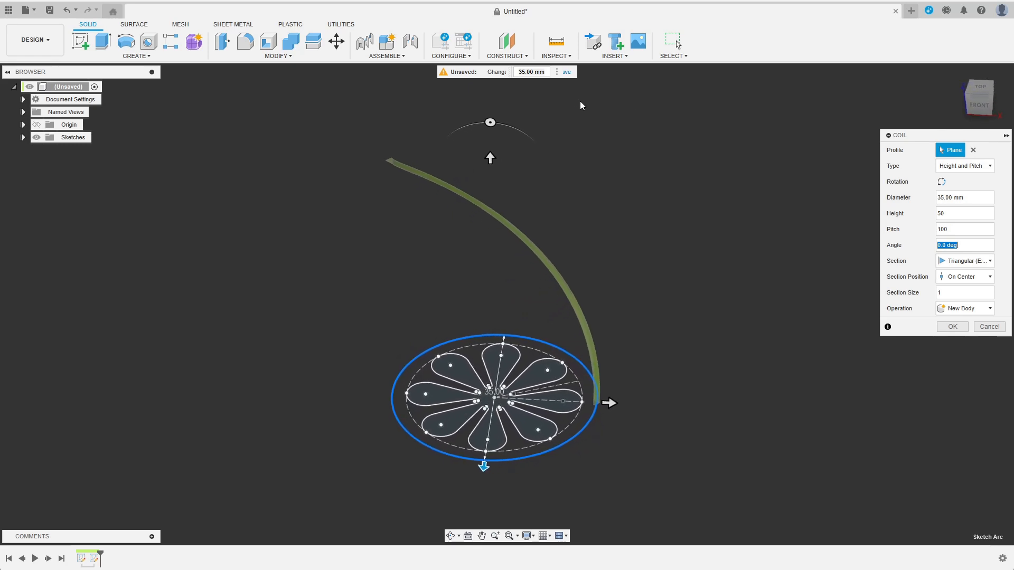
{"action": "left_click", "coordinate": [555, 42]}
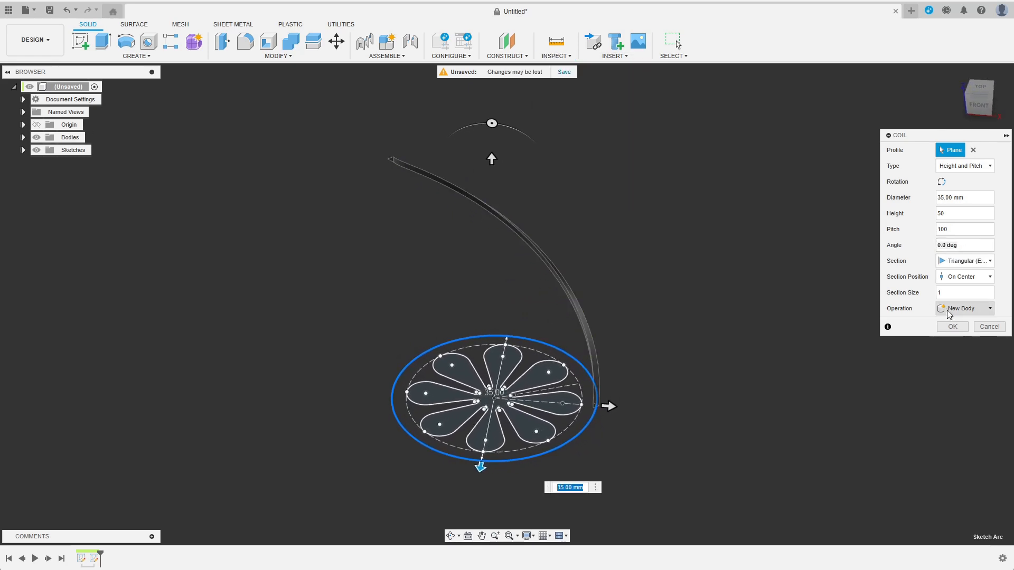
{"action": "left_click", "coordinate": [988, 327]}
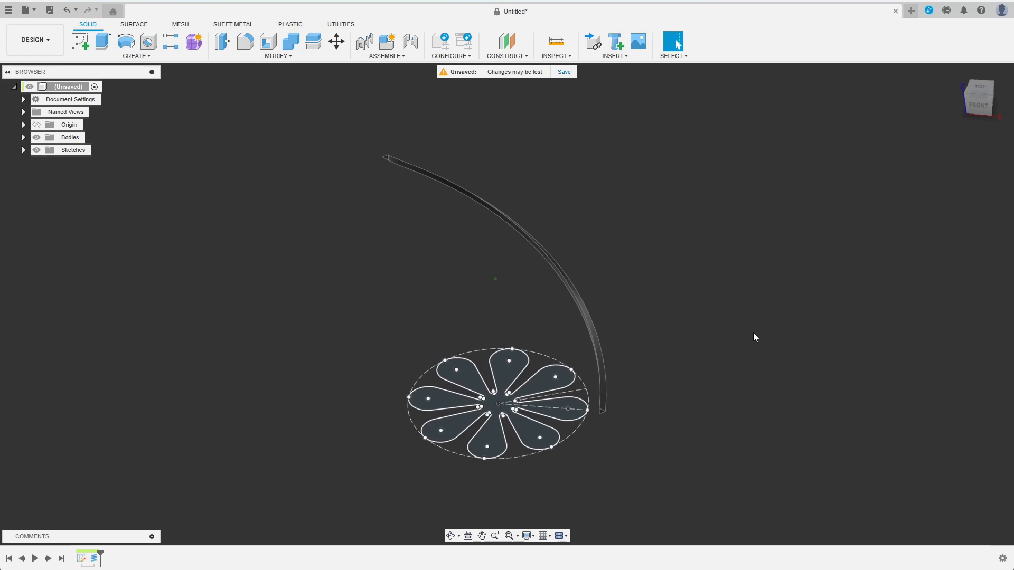
Step: Sweep the flower profile along the coil with the sketch plane as guide surface into a twisted solid
{"action": "left_click", "coordinate": [136, 56]}
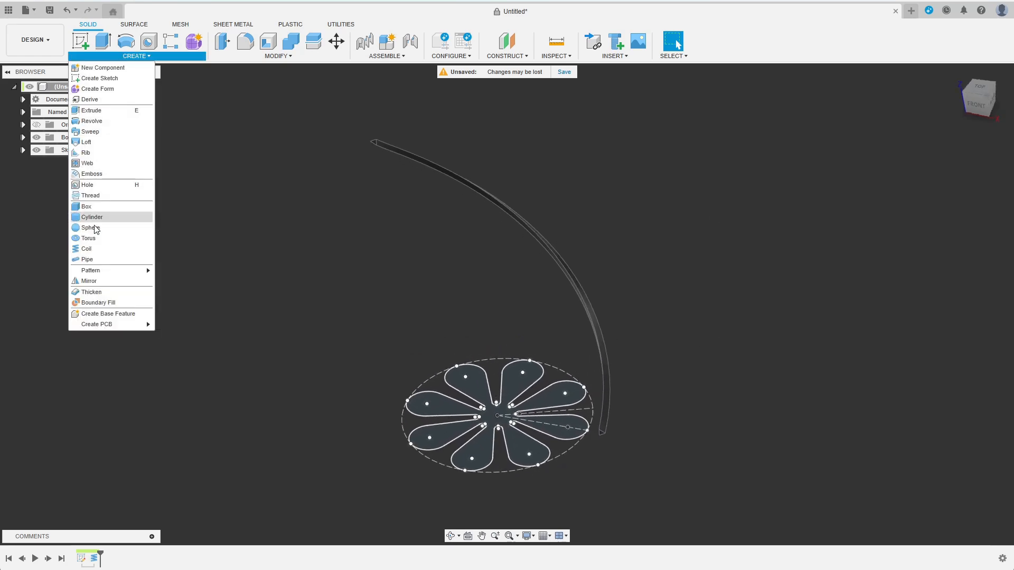
{"action": "mouse_move", "coordinate": [88, 131]}
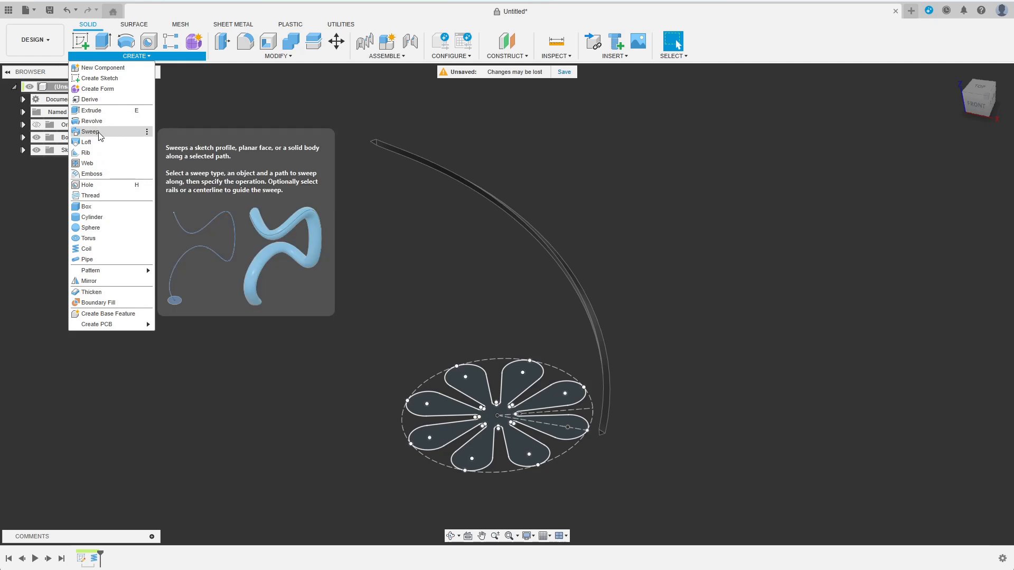
{"action": "left_click", "coordinate": [89, 131]}
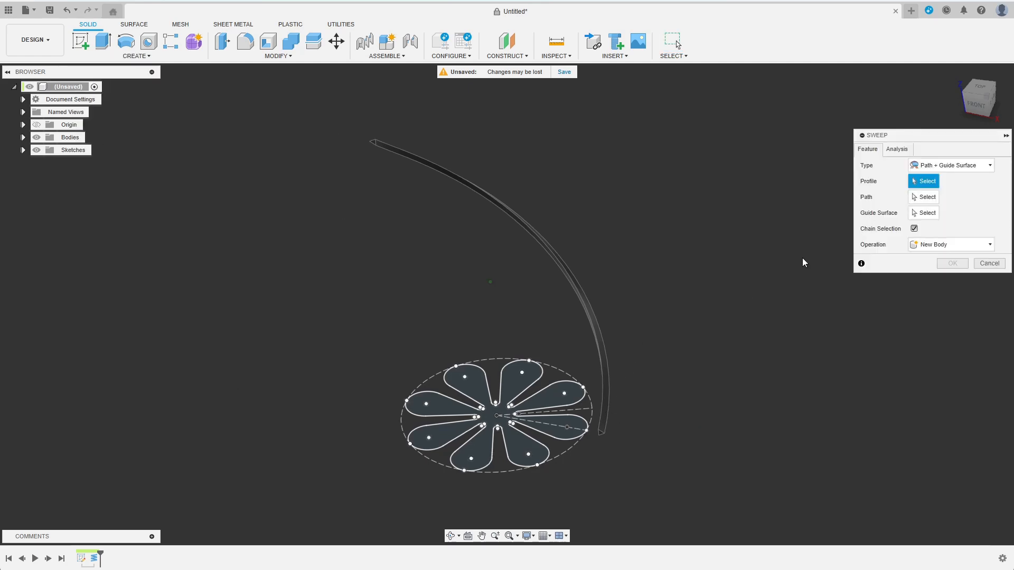
{"action": "left_click", "coordinate": [498, 414]}
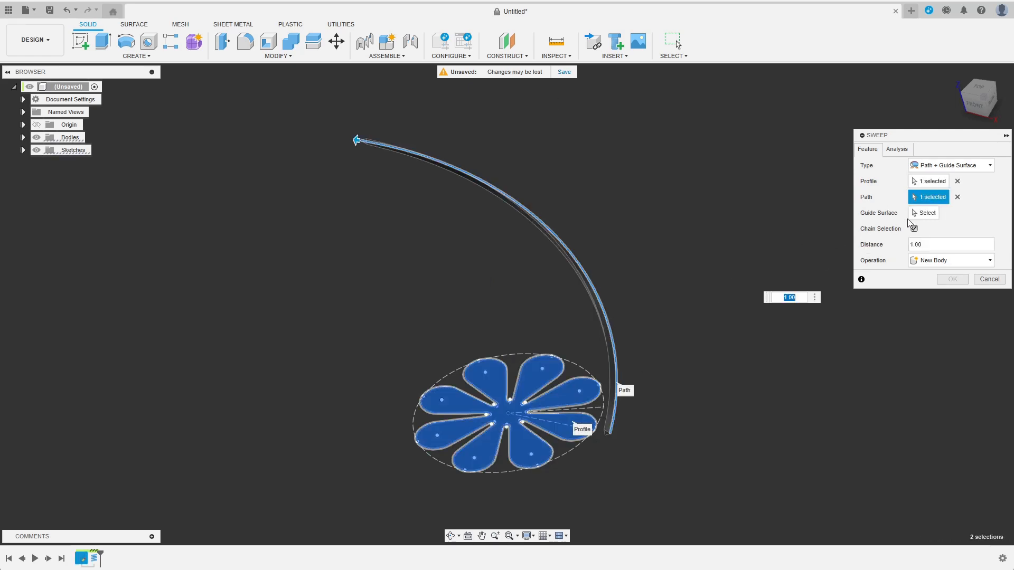
{"action": "left_click", "coordinate": [925, 213]}
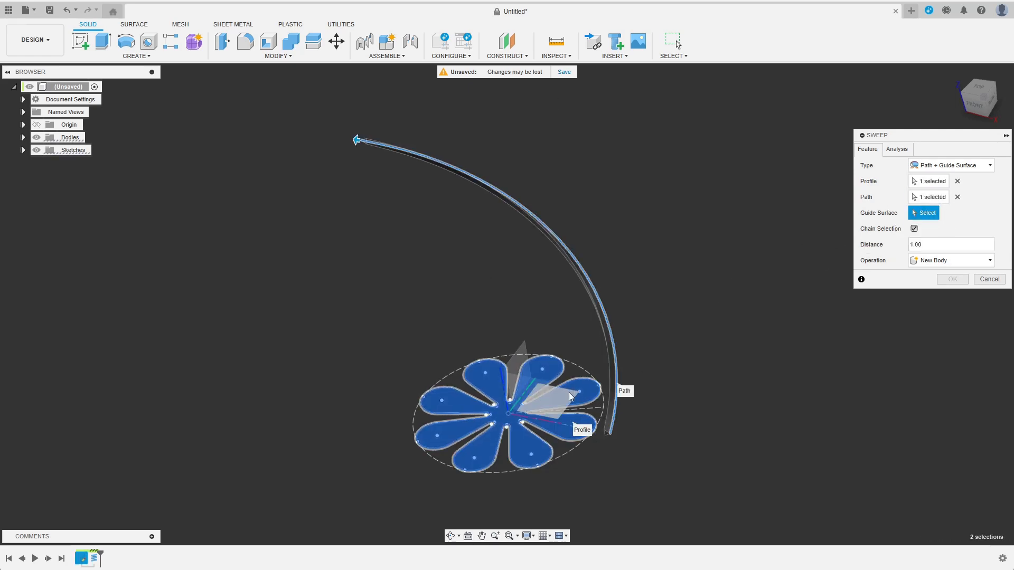
{"action": "left_click", "coordinate": [570, 396]}
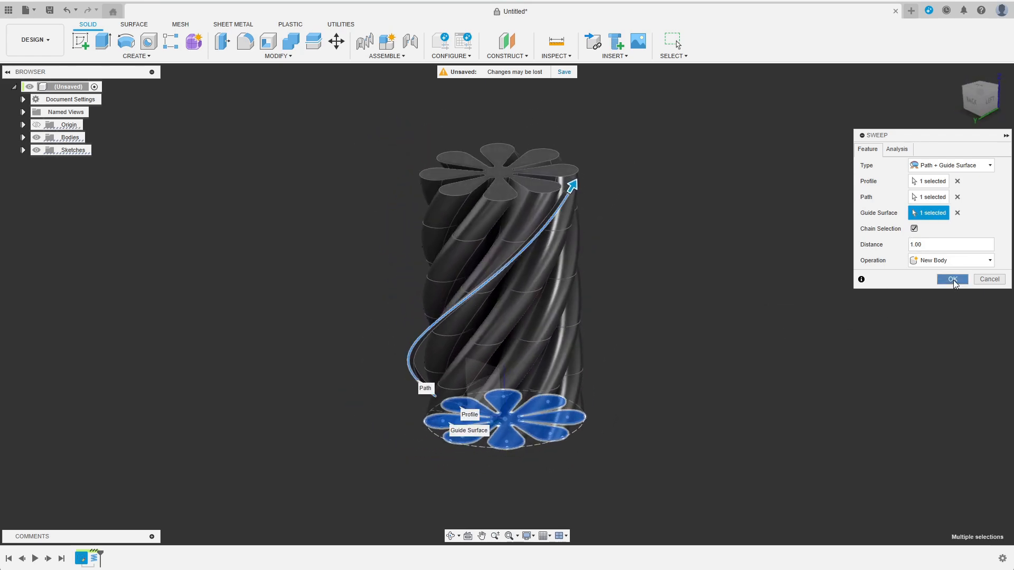
{"action": "left_click", "coordinate": [950, 279]}
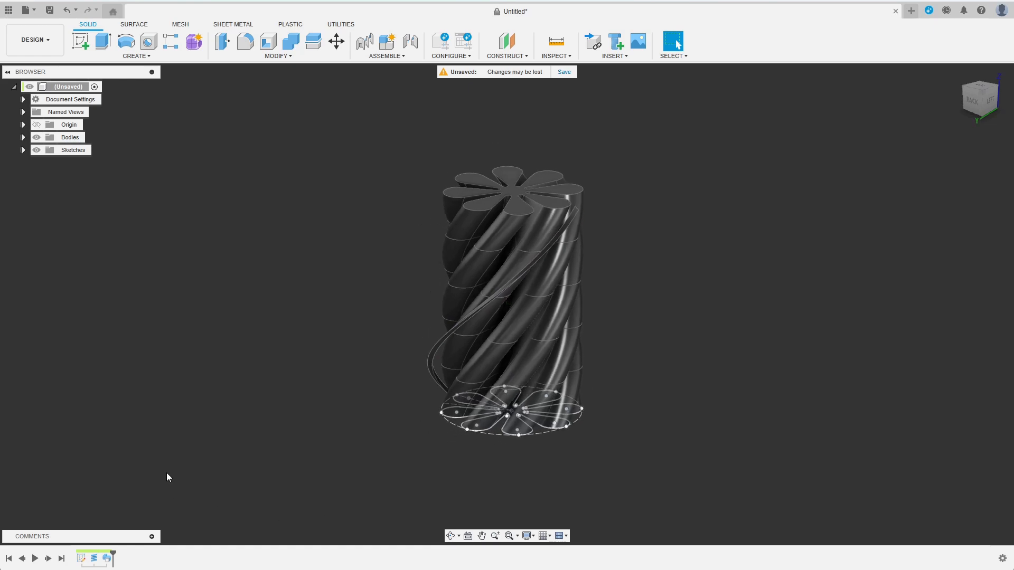
Step: Remove Body1, the leftover thin coil path body
{"action": "left_click", "coordinate": [23, 138]}
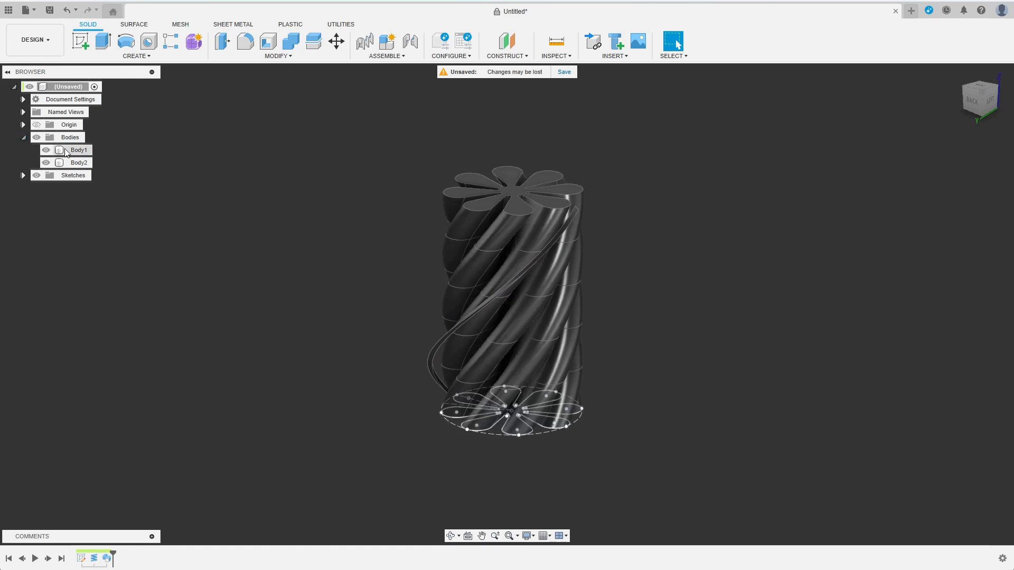
{"action": "right_click", "coordinate": [78, 149]}
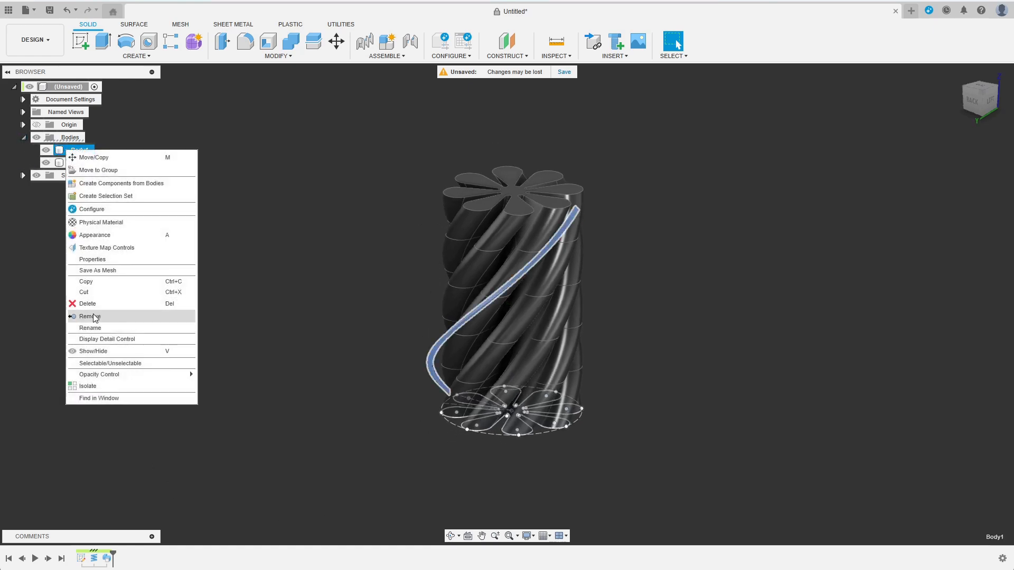
{"action": "left_click", "coordinate": [90, 316]}
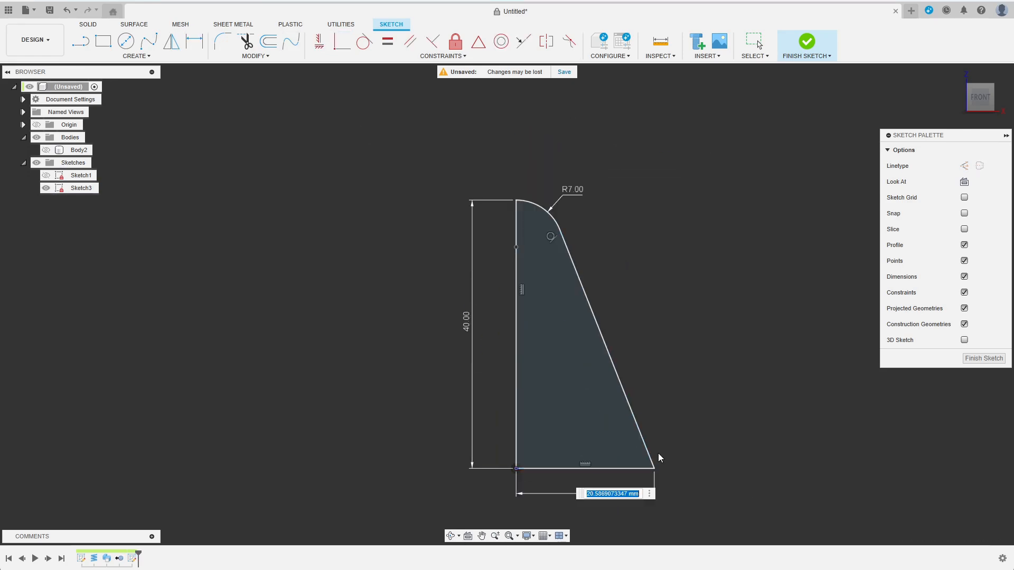
Step: Revolve the 40 mm cone half-profile with R7 top about its vertical edge into a solid cone
{"action": "left_click", "coordinate": [806, 41]}
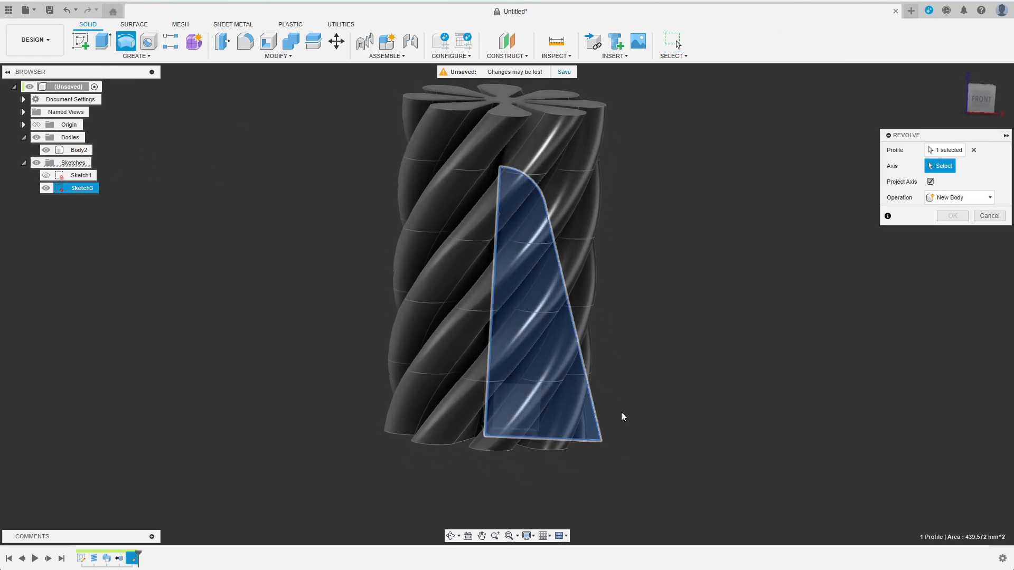
{"action": "mouse_move", "coordinate": [543, 298]}
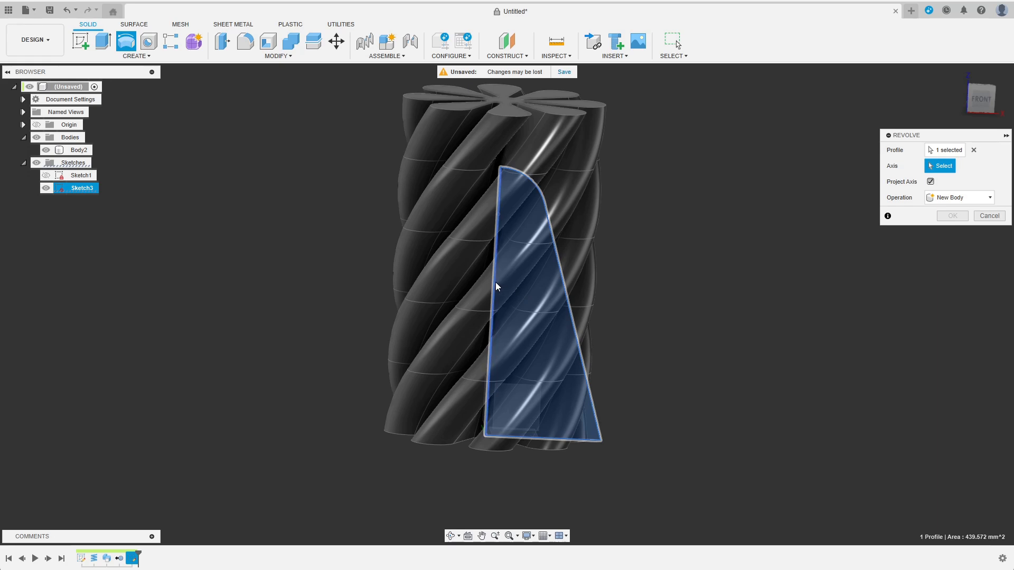
{"action": "left_click", "coordinate": [958, 245]}
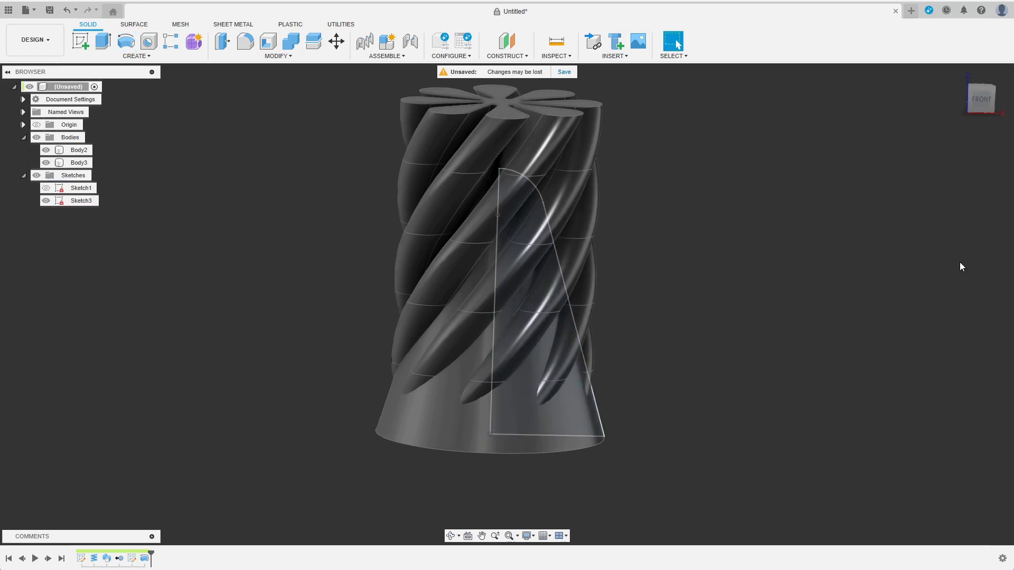
Step: Combine-cut the spiral body out of the rounded cone with Keep Tools on
{"action": "left_click", "coordinate": [290, 41]}
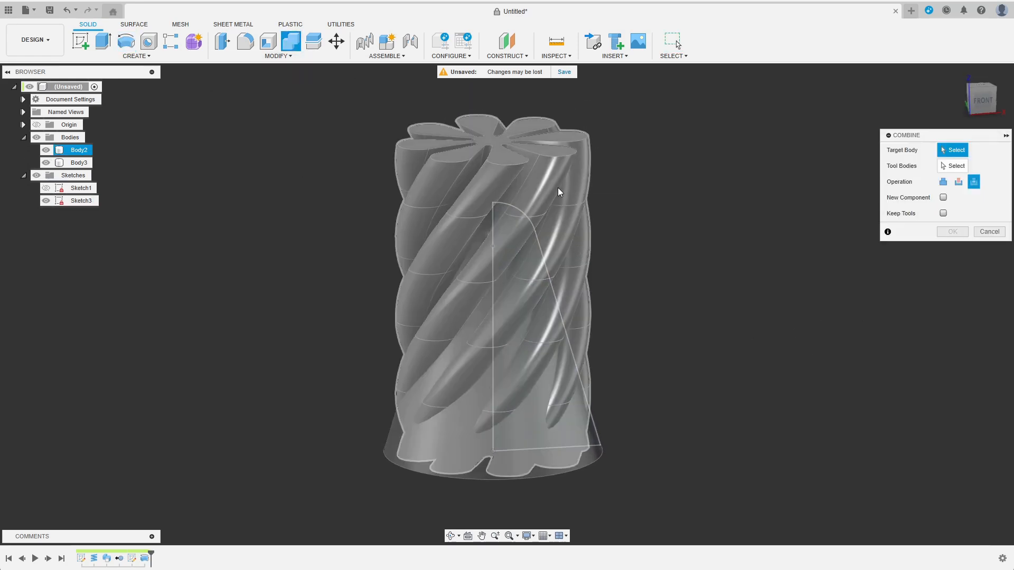
{"action": "left_click", "coordinate": [497, 356]}
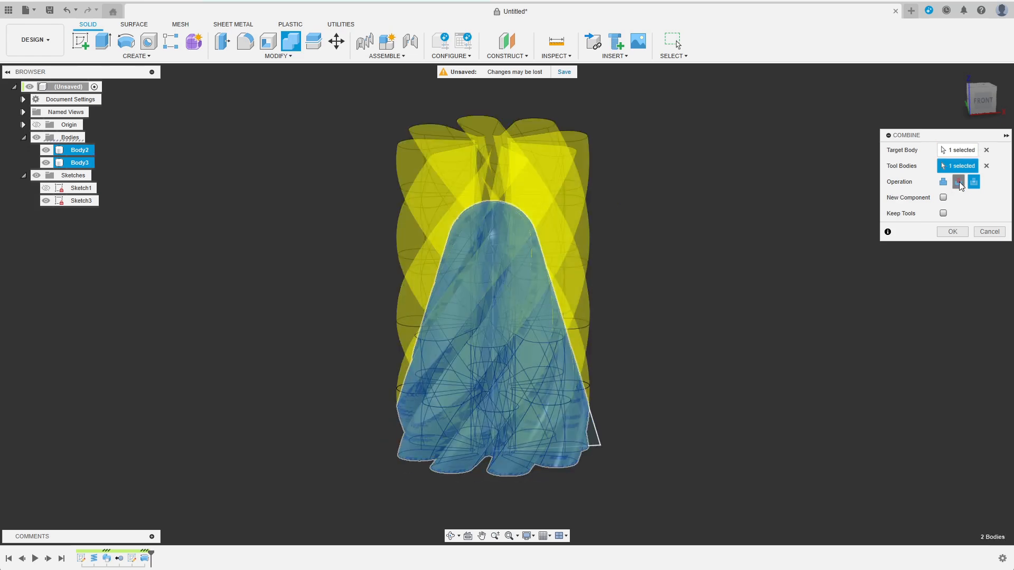
{"action": "left_click", "coordinate": [958, 181]}
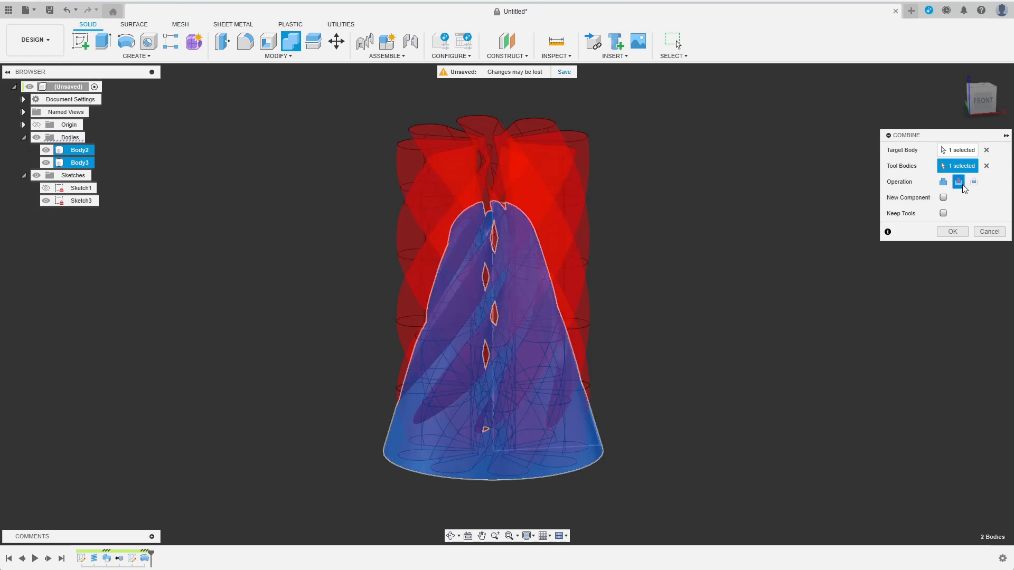
{"action": "left_click", "coordinate": [943, 214]}
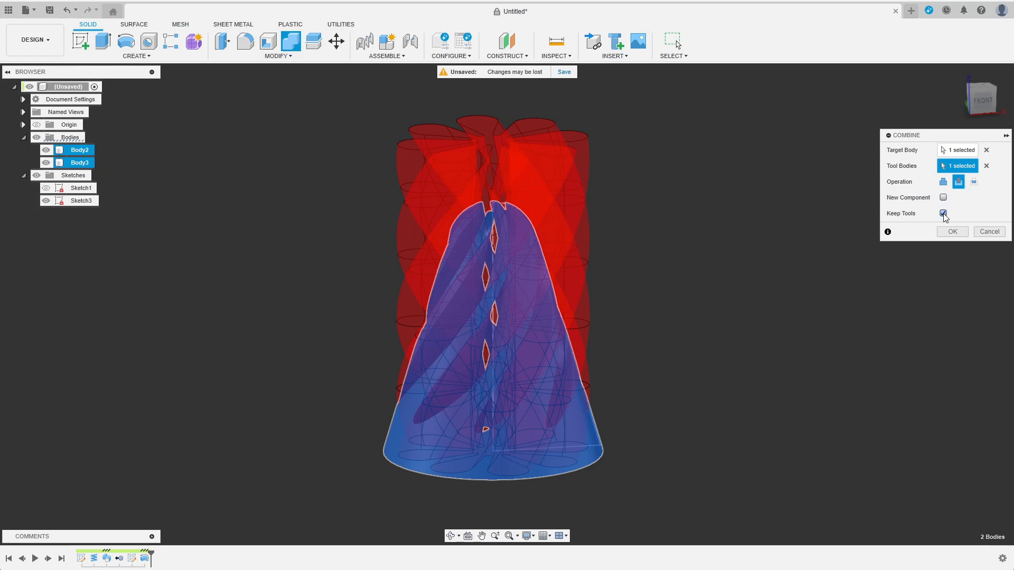
{"action": "left_click", "coordinate": [952, 231]}
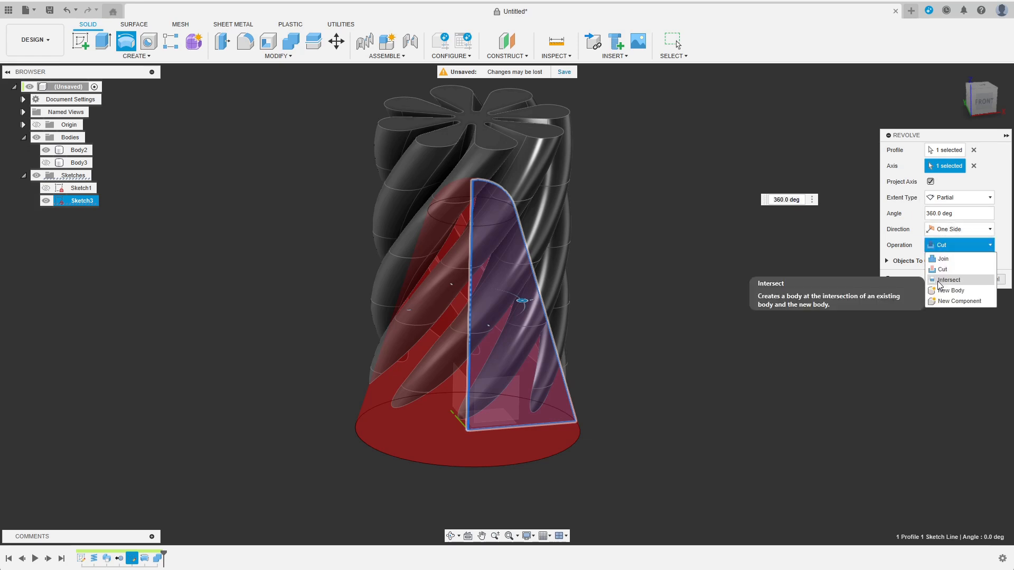
Step: Revolve a second cone as a new body and intersect it with the spiral, Keep Tools off, forming the inner cone
{"action": "left_click", "coordinate": [951, 301]}
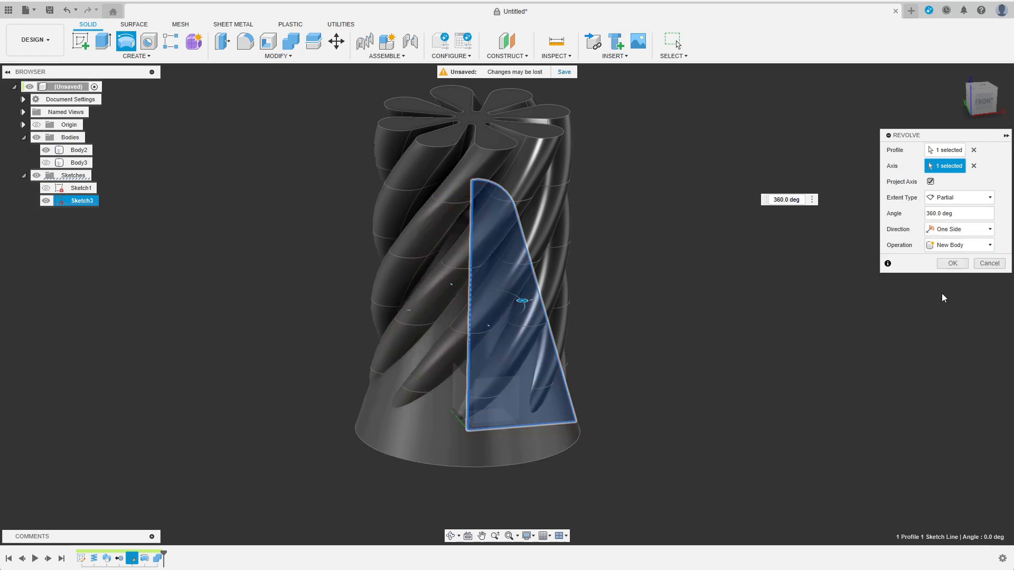
{"action": "left_click", "coordinate": [951, 263]}
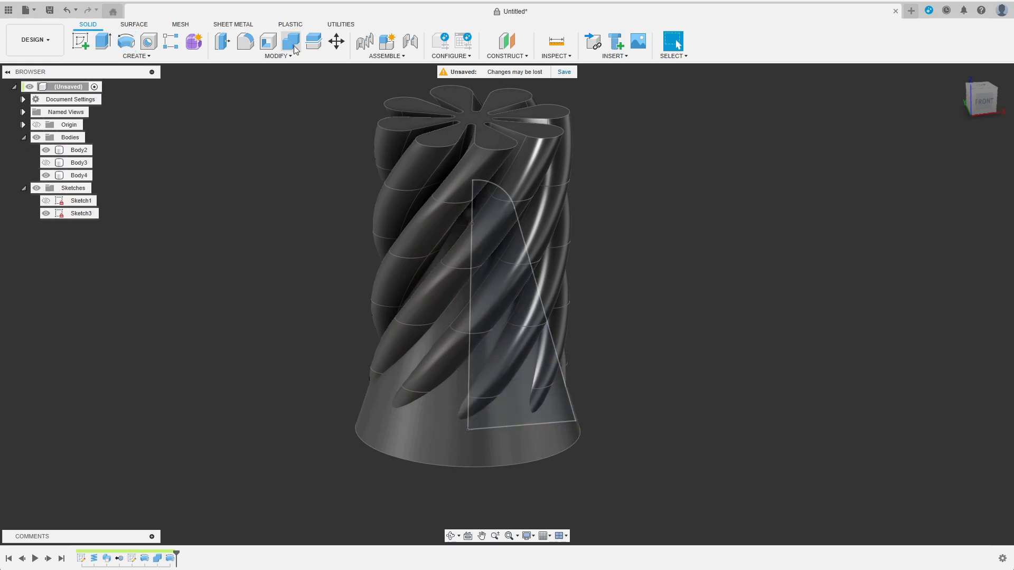
{"action": "left_click", "coordinate": [290, 41]}
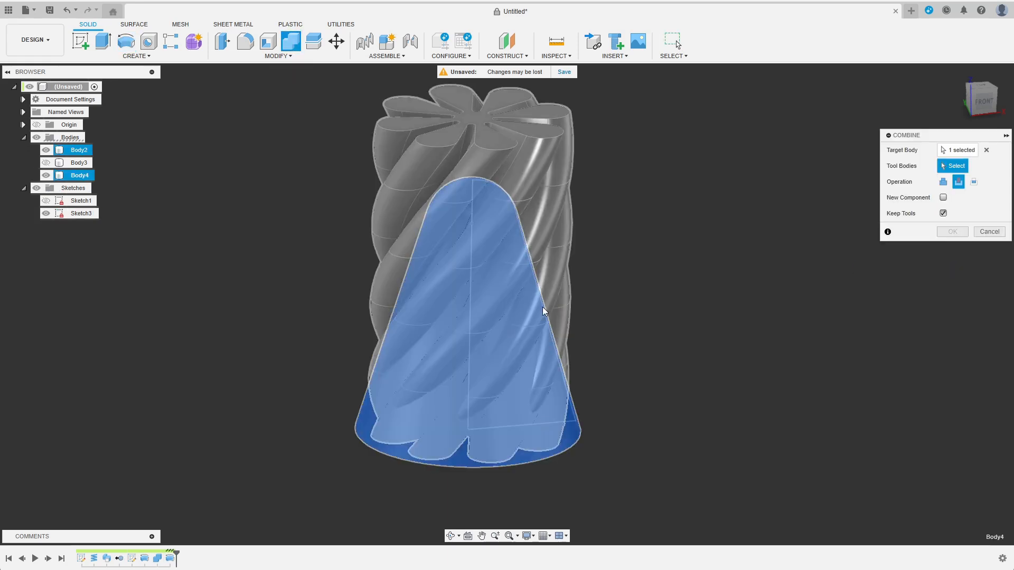
{"action": "left_click", "coordinate": [543, 310]}
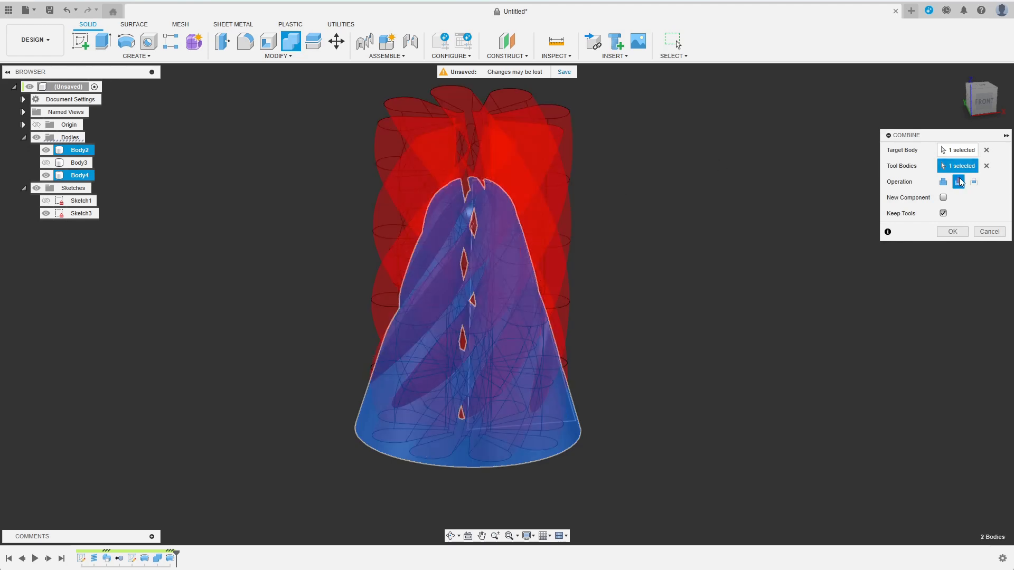
{"action": "left_click", "coordinate": [973, 181]}
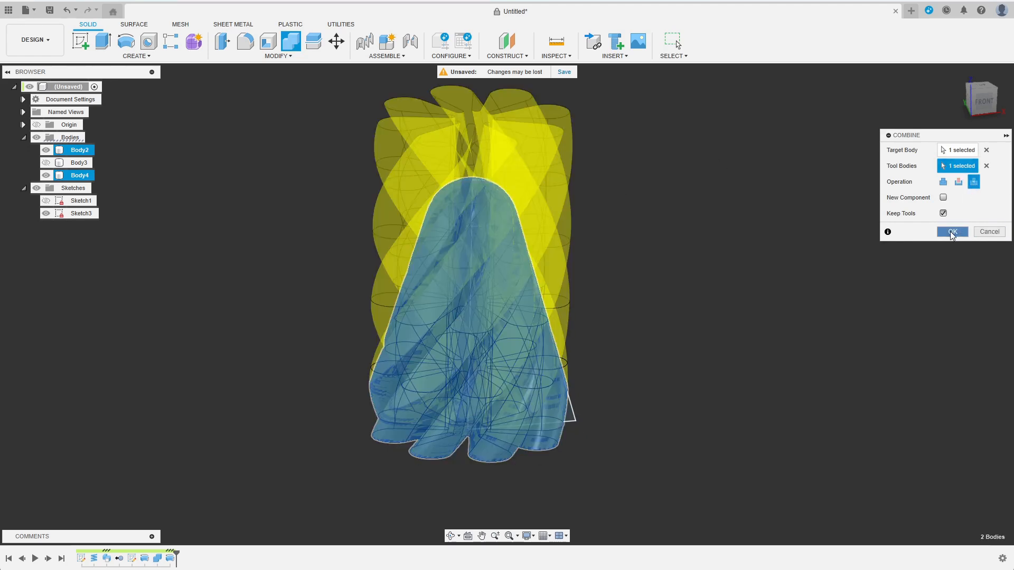
{"action": "left_click", "coordinate": [943, 212]}
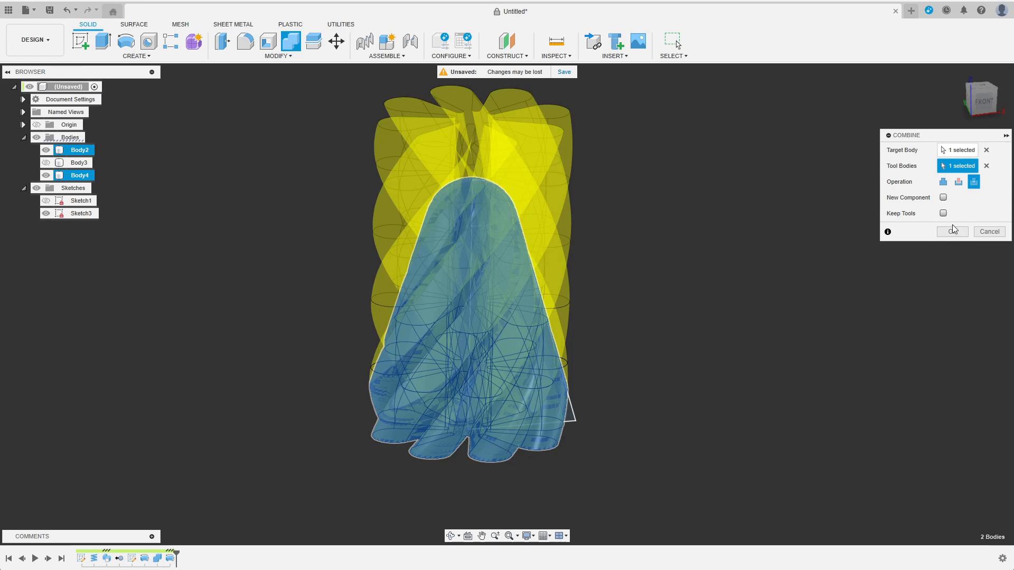
{"action": "left_click", "coordinate": [951, 231]}
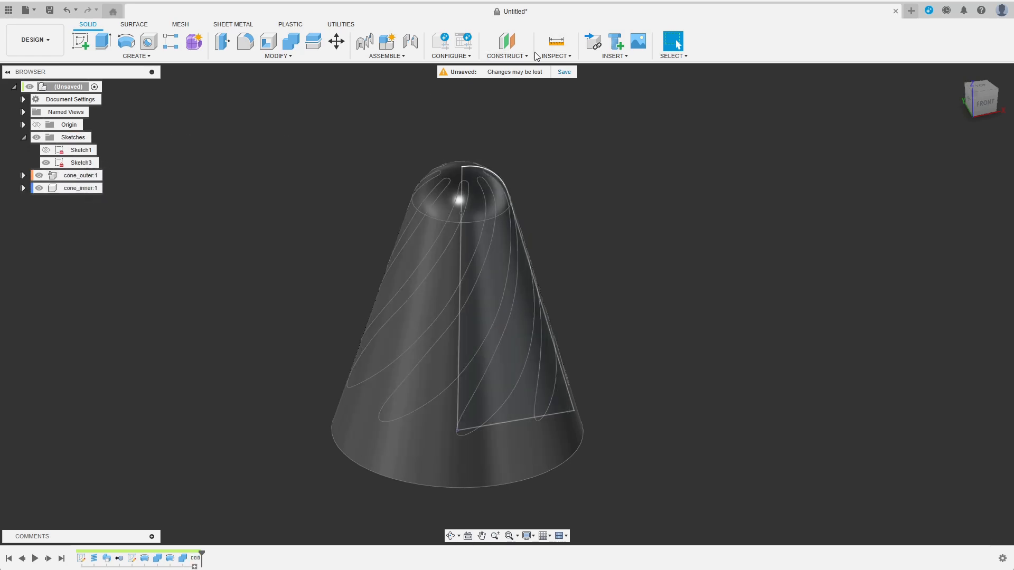
Step: Turn on Display Component Colors and revert the components' position
{"action": "left_click", "coordinate": [555, 56]}
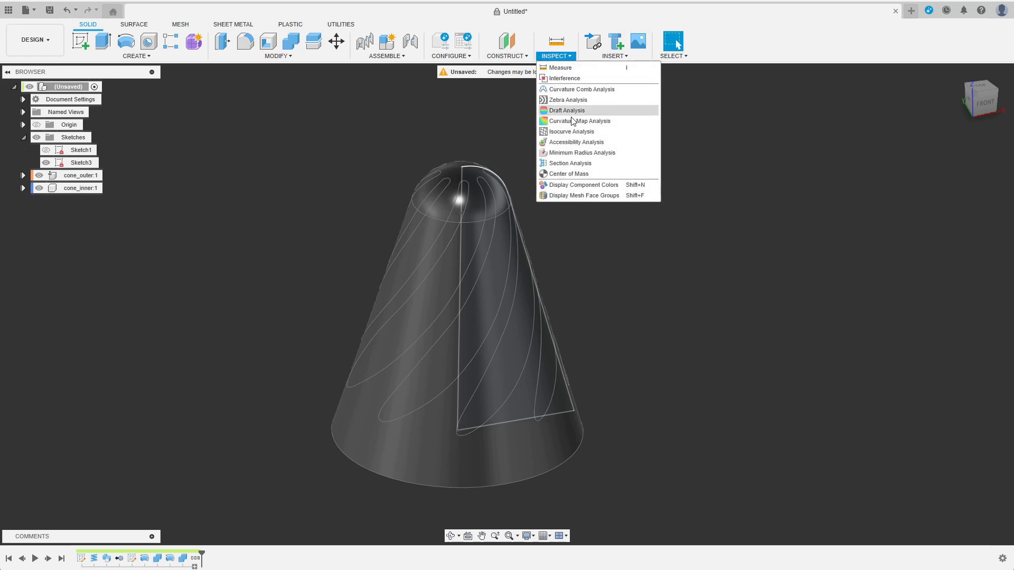
{"action": "left_click", "coordinate": [567, 110]}
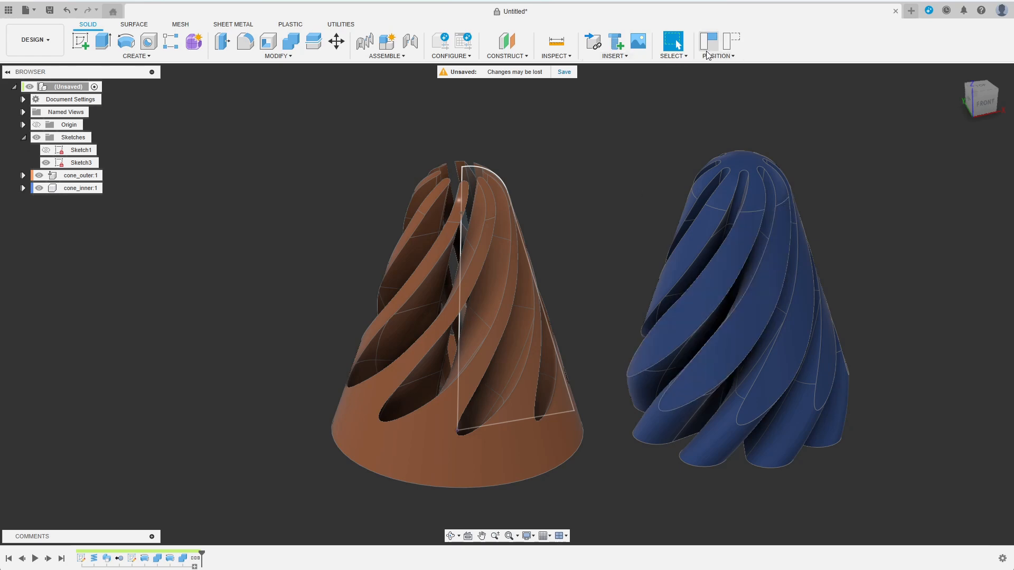
{"action": "mouse_move", "coordinate": [731, 43]}
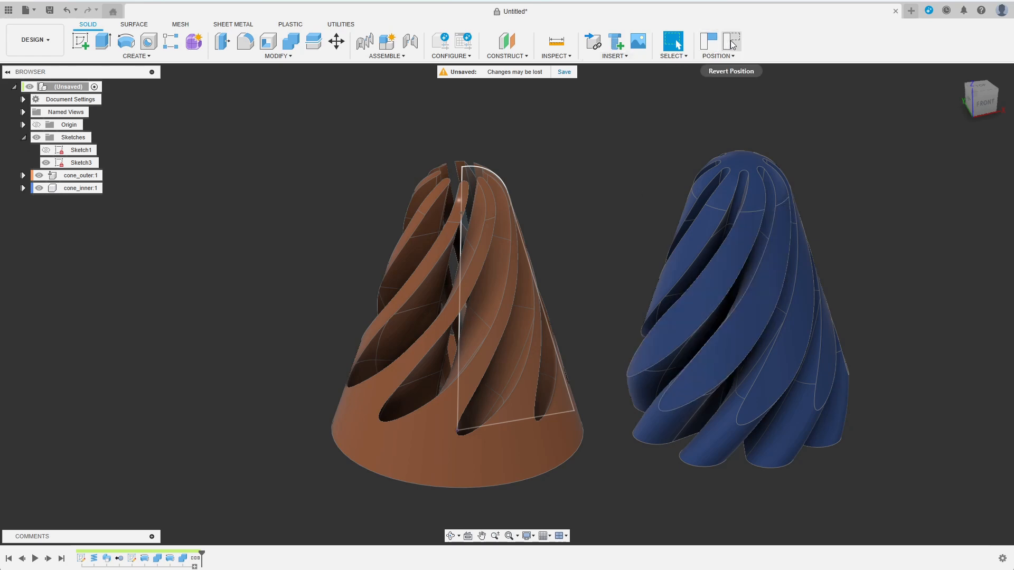
{"action": "left_click", "coordinate": [730, 71]}
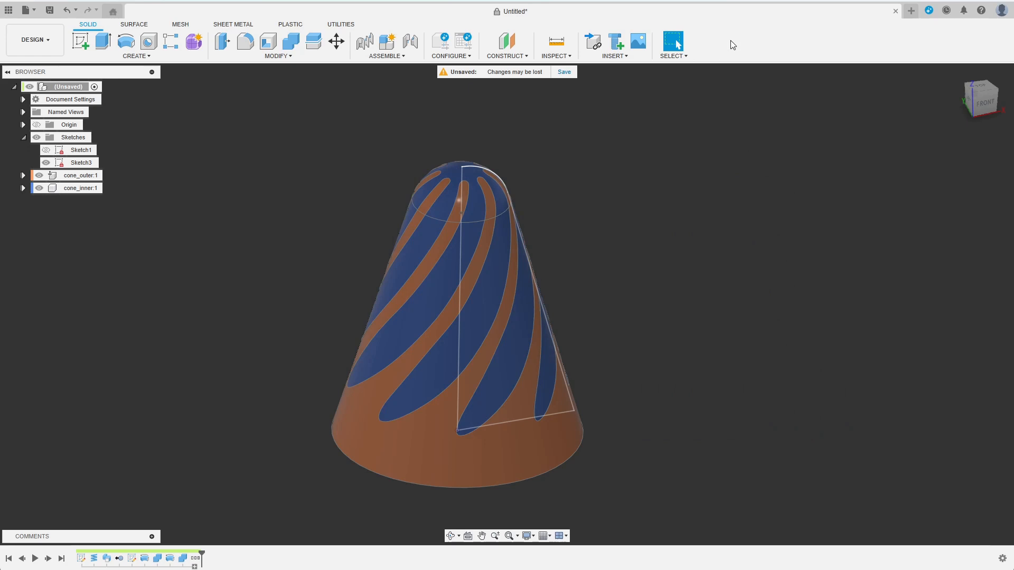
{"action": "mouse_move", "coordinate": [735, 47]}
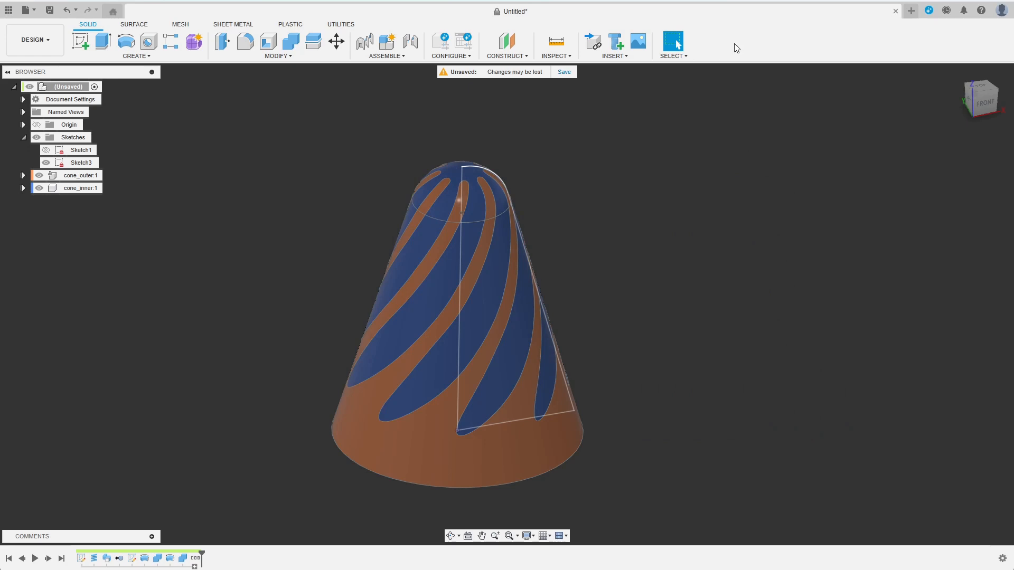
{"action": "mouse_move", "coordinate": [741, 46]}
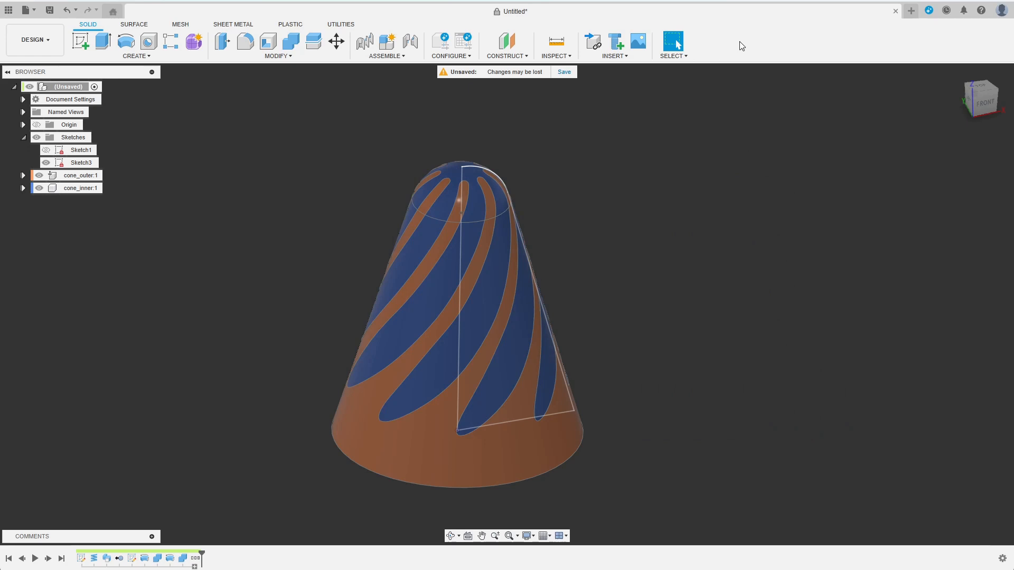
{"action": "mouse_move", "coordinate": [734, 58]}
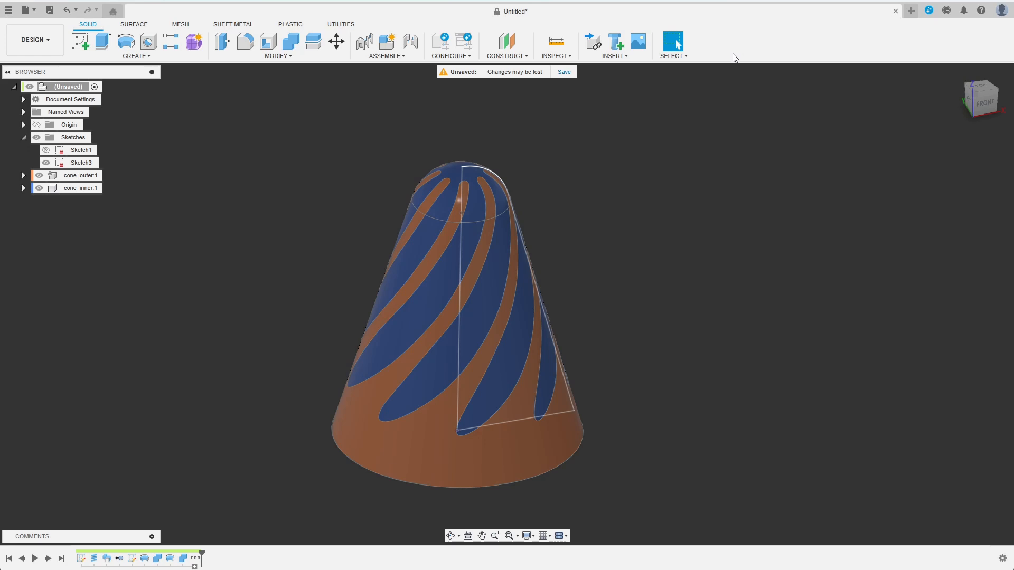
{"action": "mouse_move", "coordinate": [723, 71]}
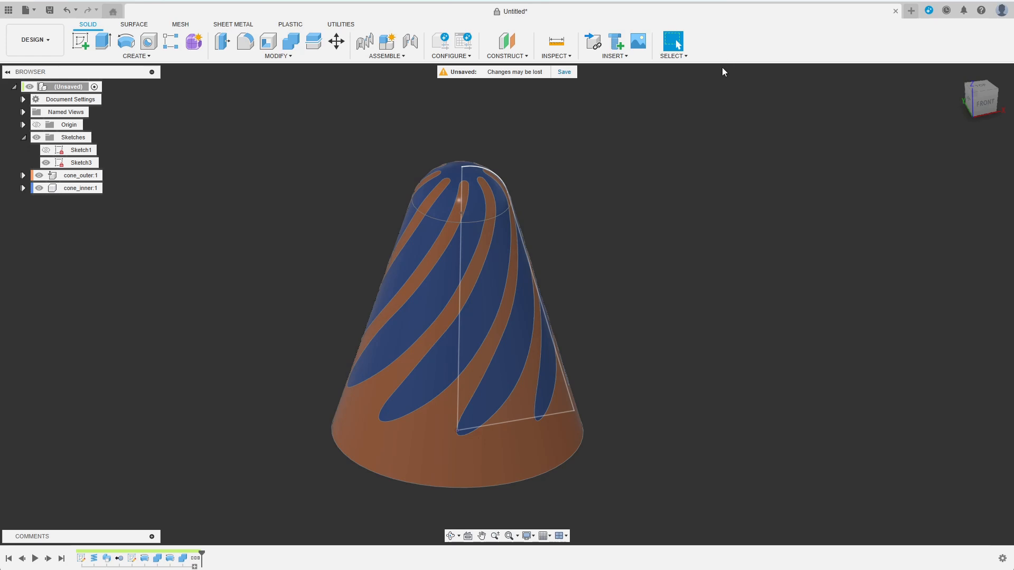
{"action": "mouse_move", "coordinate": [298, 85]}
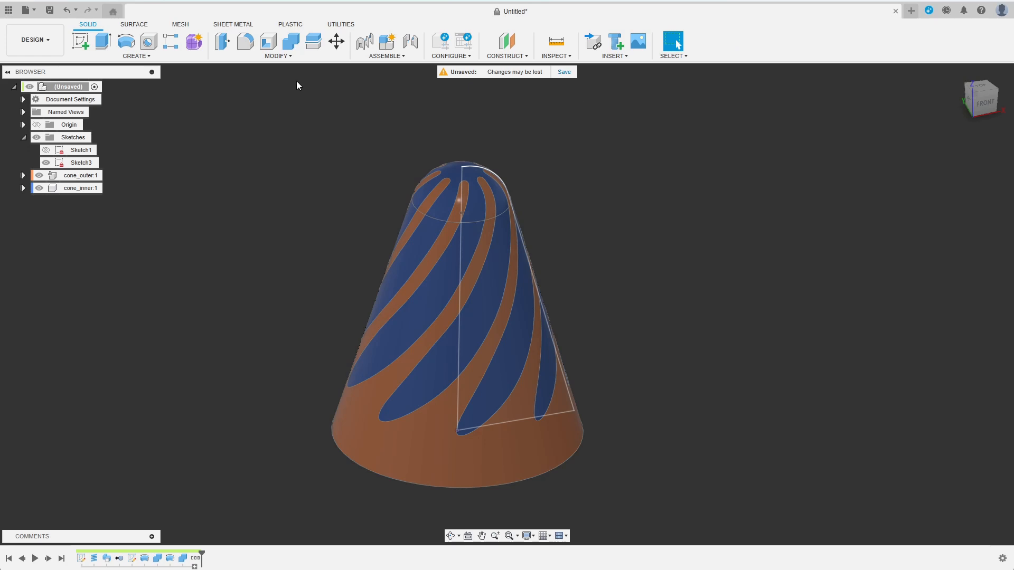
Step: Send cone_outer and cone_inner to PrusaSlicer via 3D Print and slice them
{"action": "left_click", "coordinate": [341, 24]}
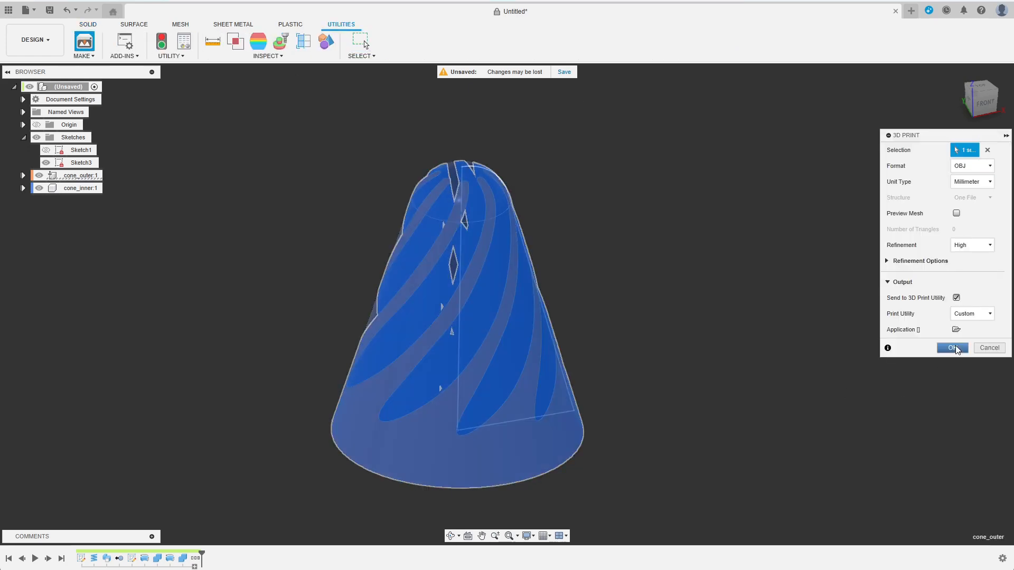
{"action": "left_click", "coordinate": [952, 347]}
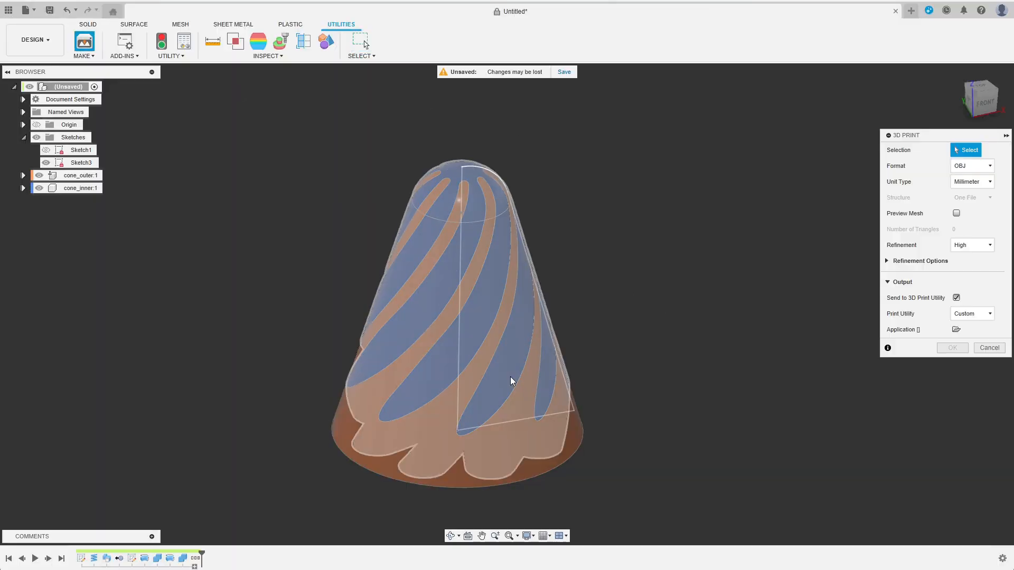
{"action": "left_click", "coordinate": [952, 348]}
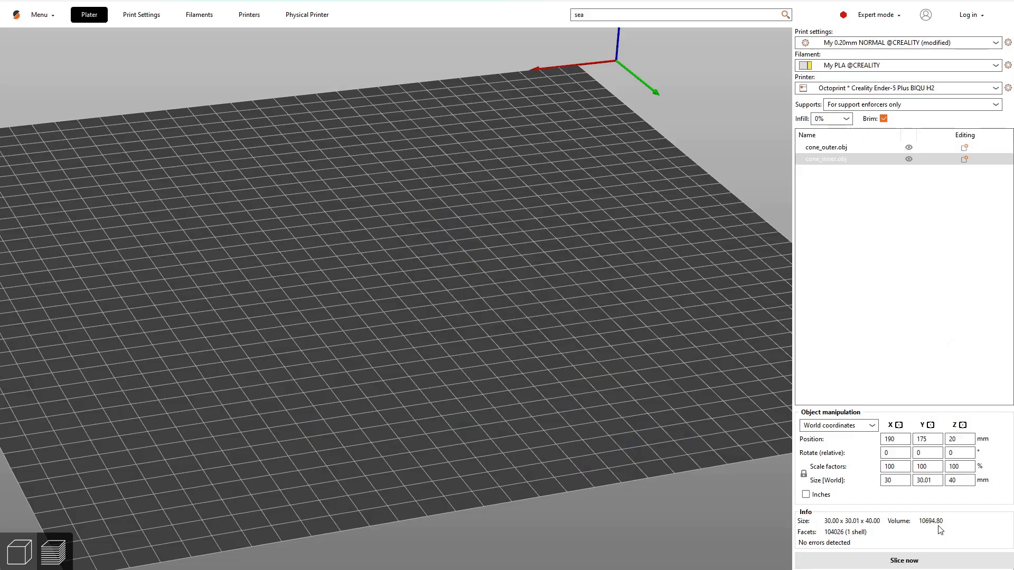
{"action": "left_click", "coordinate": [903, 560]}
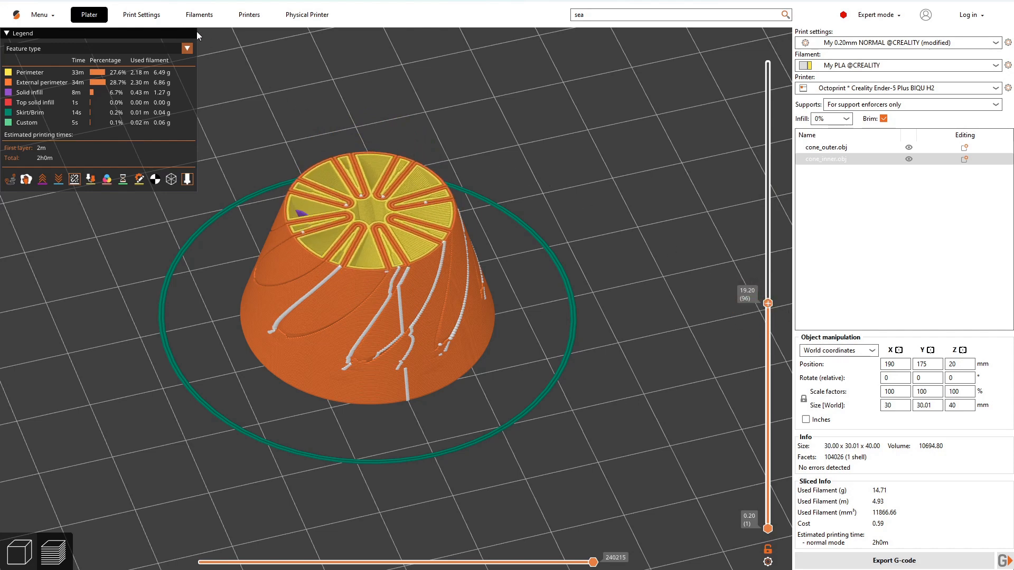
Step: Apply -0.2 mm XY size compensation in Print Settings and reslice, giving a 1h45m estimate
{"action": "left_click", "coordinate": [140, 14]}
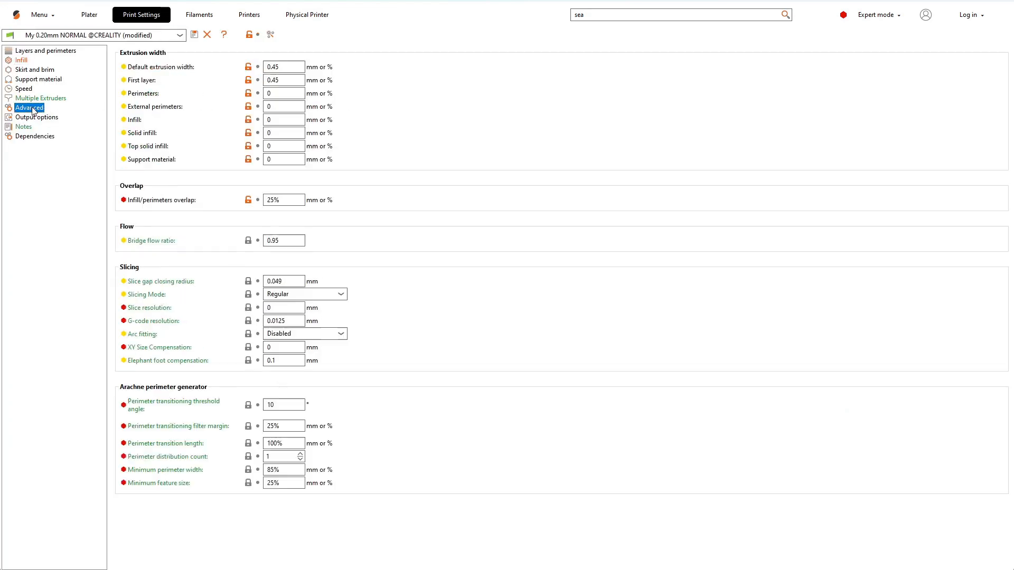
{"action": "mouse_move", "coordinate": [257, 348]}
{"action": "type", "text": "-.2"}
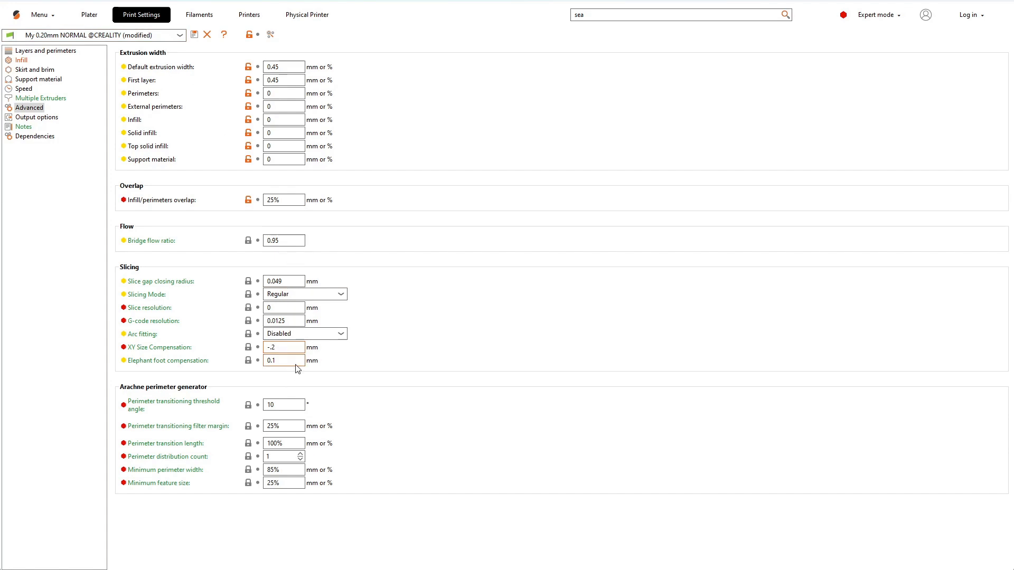
{"action": "left_click", "coordinate": [89, 13]}
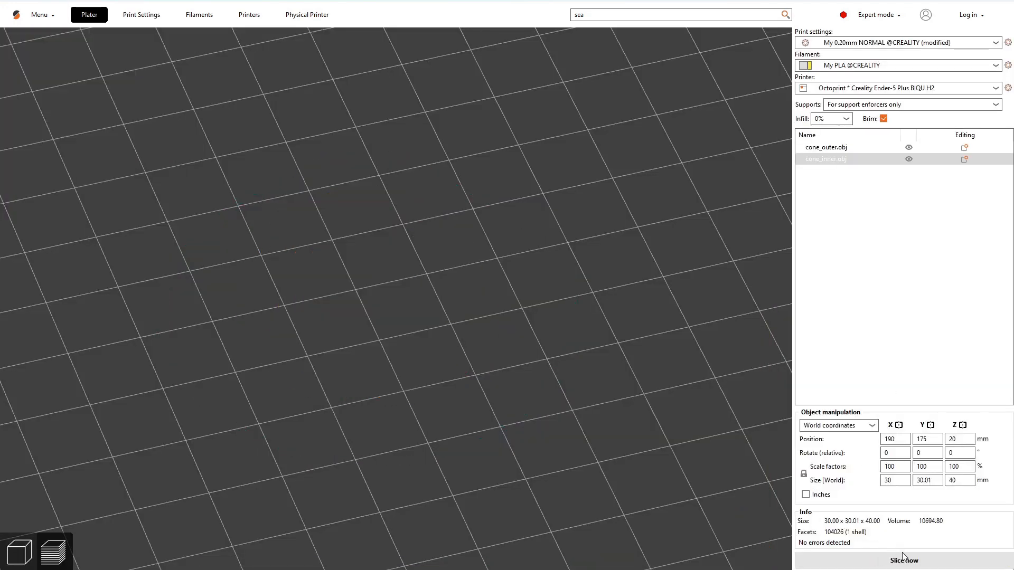
{"action": "left_click", "coordinate": [902, 559]}
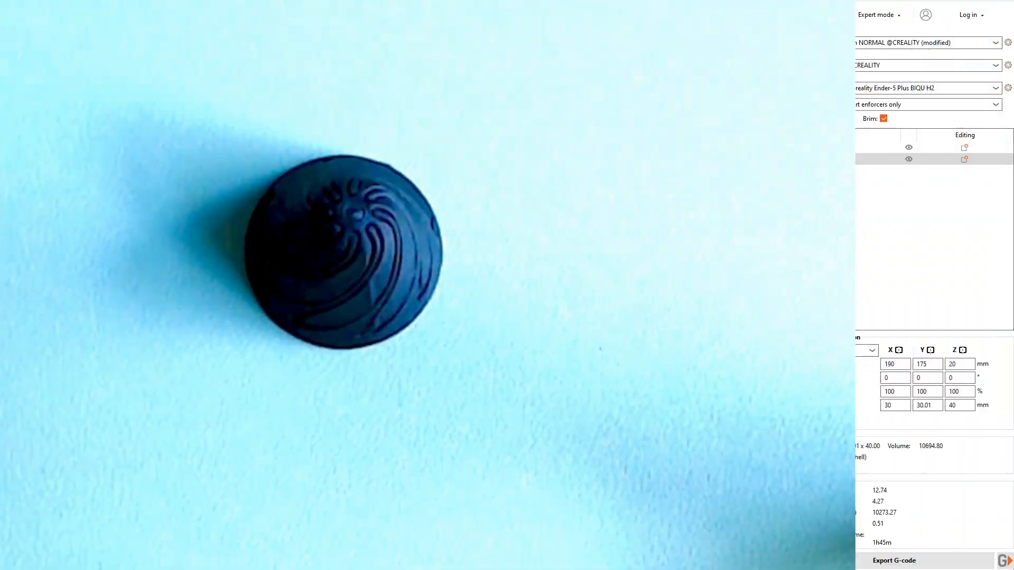
Step: Return to the 3D view and arrange the two cone parts apart on the bed
{"action": "left_click", "coordinate": [54, 551]}
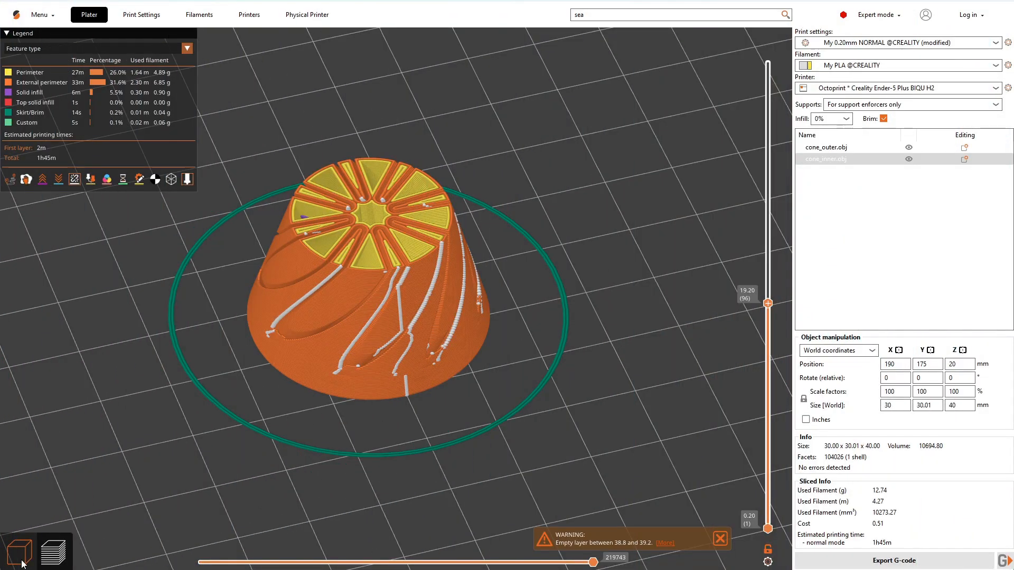
{"action": "left_click", "coordinate": [19, 551]}
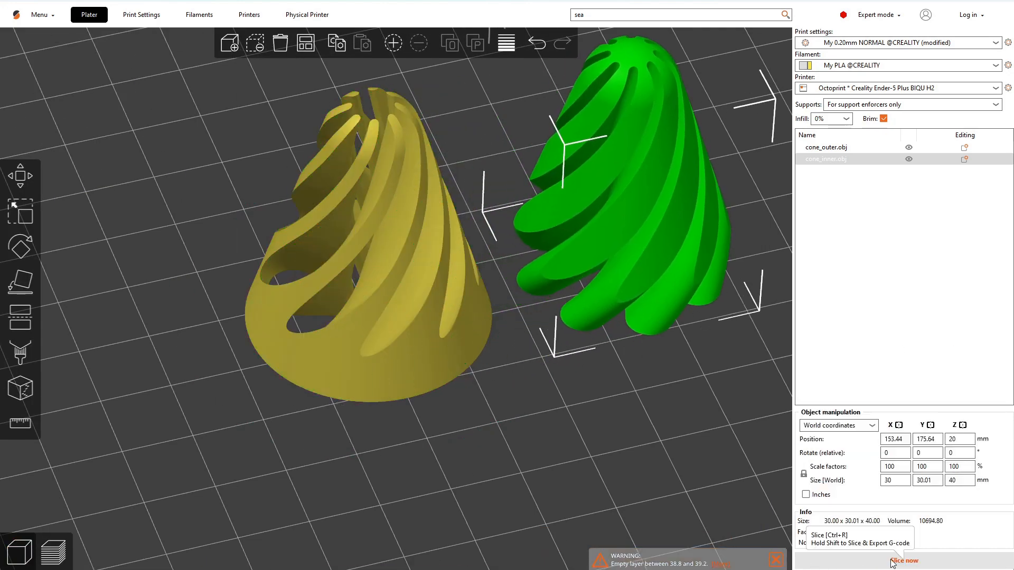
Step: Reslice the separated cones, sharing one brim at an estimated 1h47m
{"action": "left_click", "coordinate": [903, 561]}
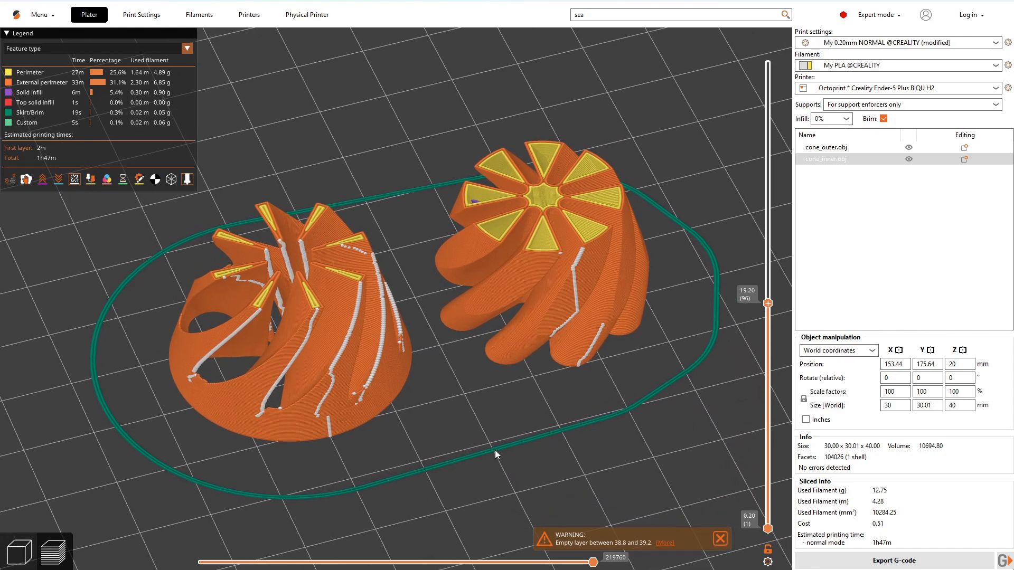
{"action": "mouse_move", "coordinate": [497, 450]}
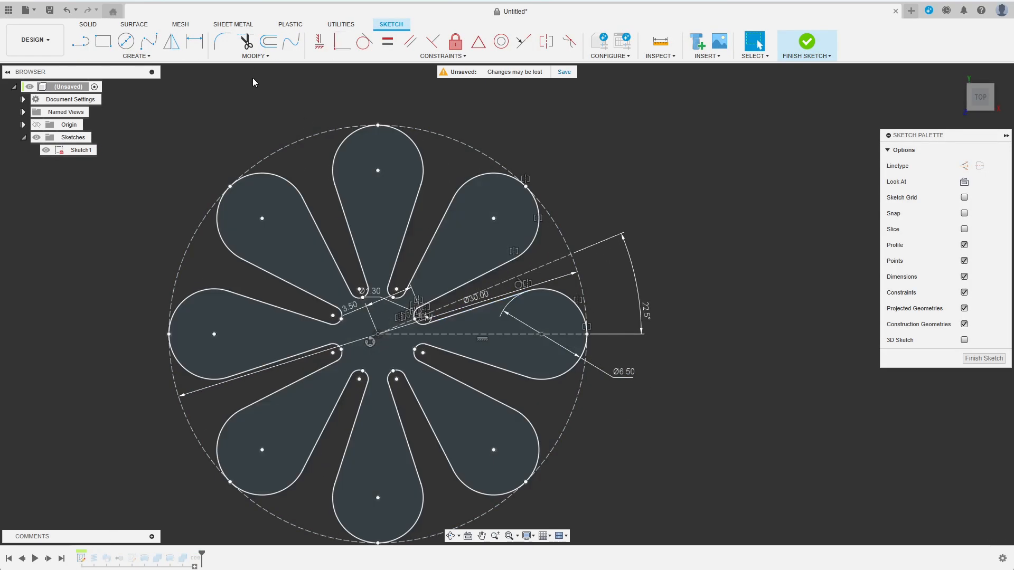
Step: Offset the lobed profile outward by 0.4 mm and begin a cutting sweep along the spiral path
{"action": "left_click", "coordinate": [269, 41]}
{"action": "type", "text": ".4"}
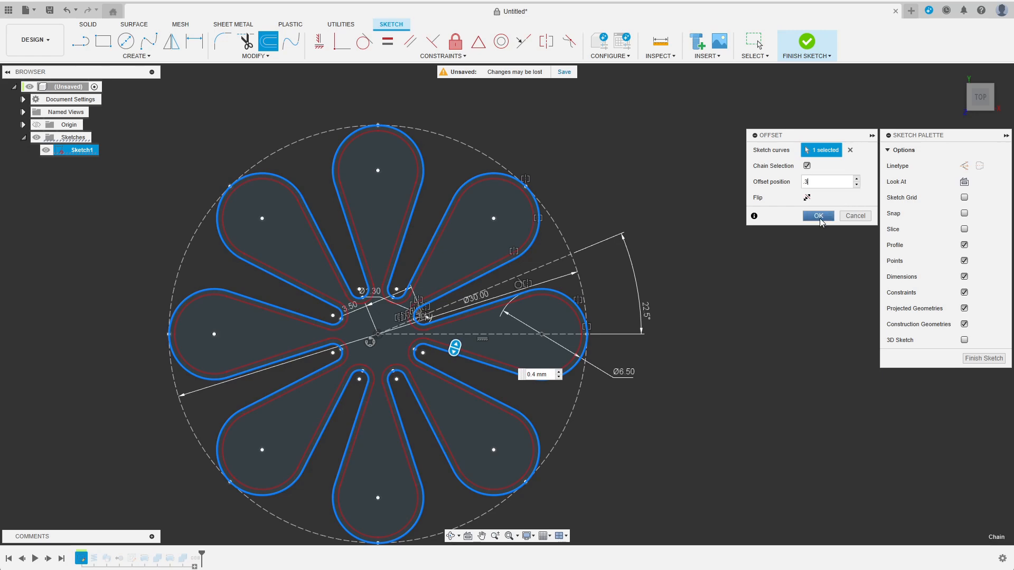
{"action": "left_click", "coordinate": [817, 215]}
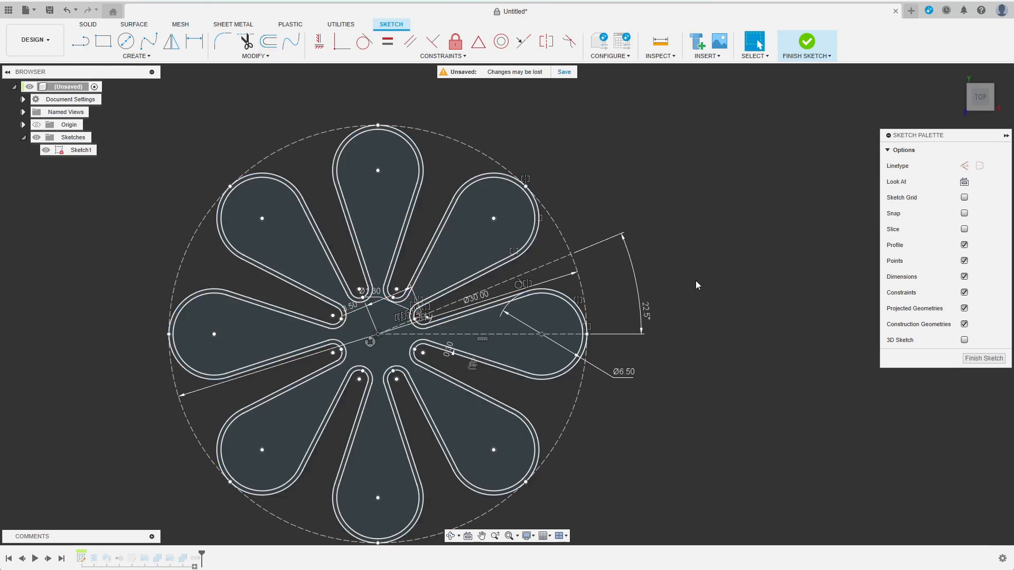
{"action": "left_click", "coordinate": [805, 42]}
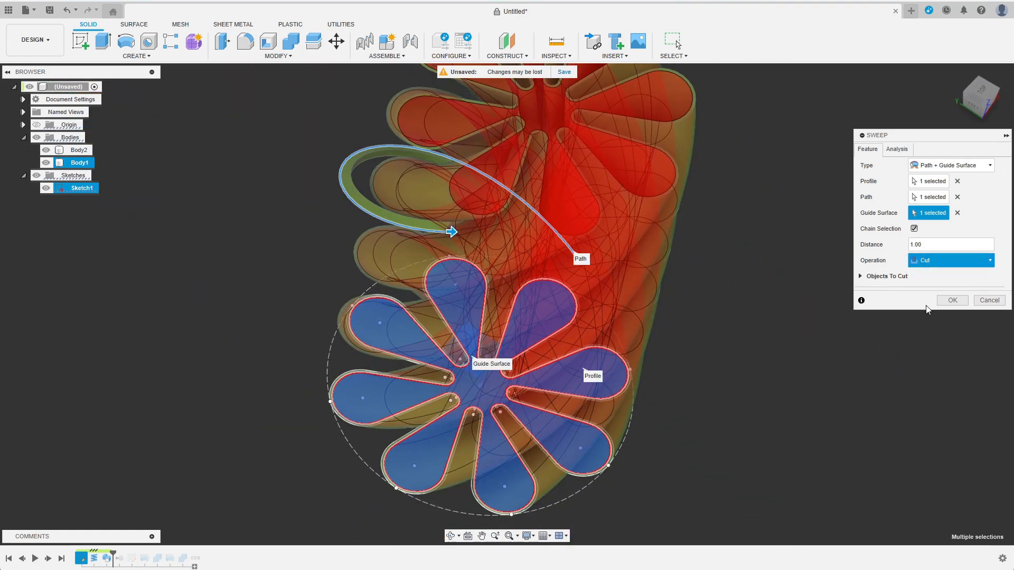
Step: Apply the spiral sweep cut and move the timeline marker forward past Revolve2 to the combine feature
{"action": "left_click", "coordinate": [951, 300]}
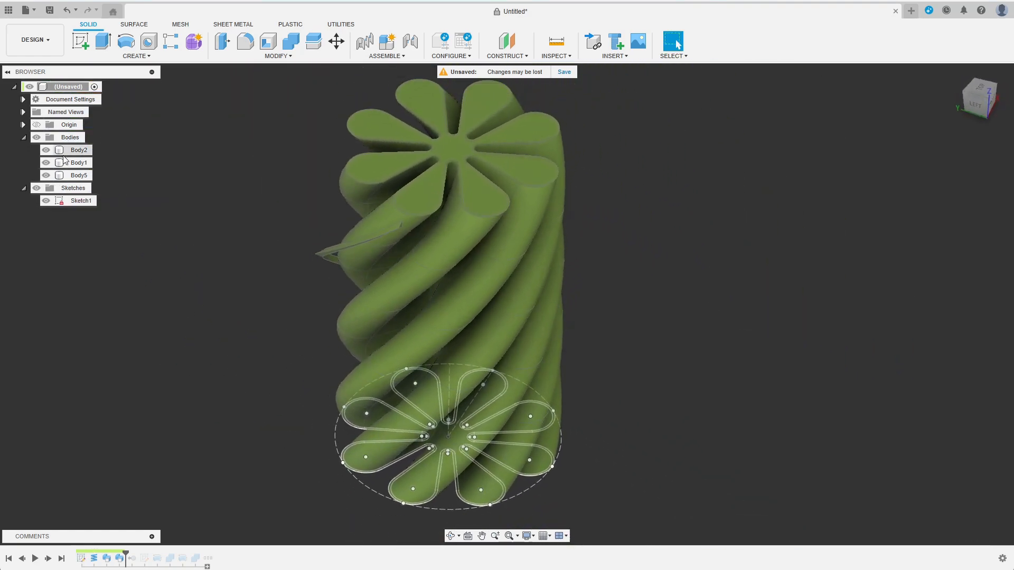
{"action": "left_click", "coordinate": [79, 175]}
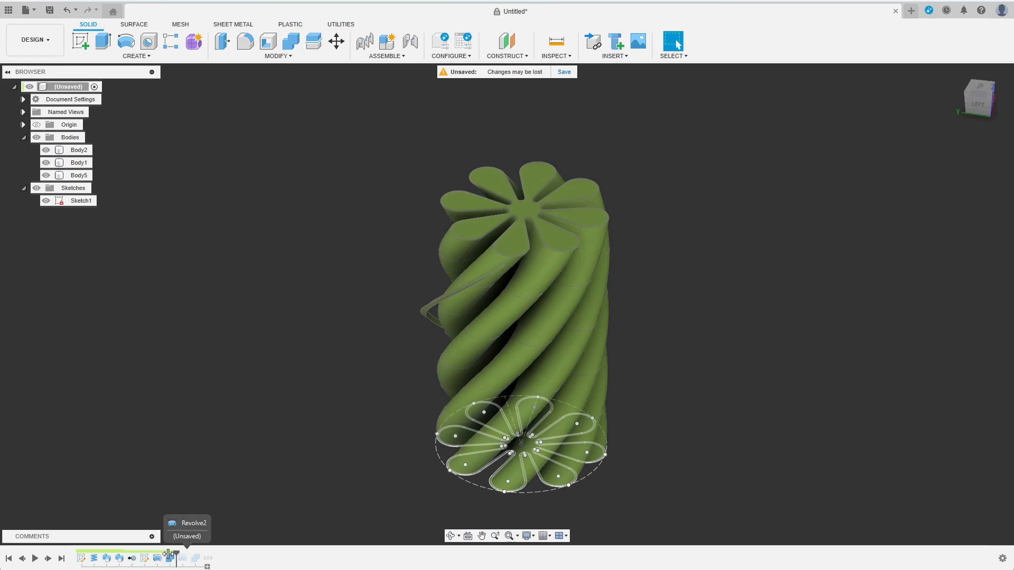
{"action": "left_click", "coordinate": [172, 557]}
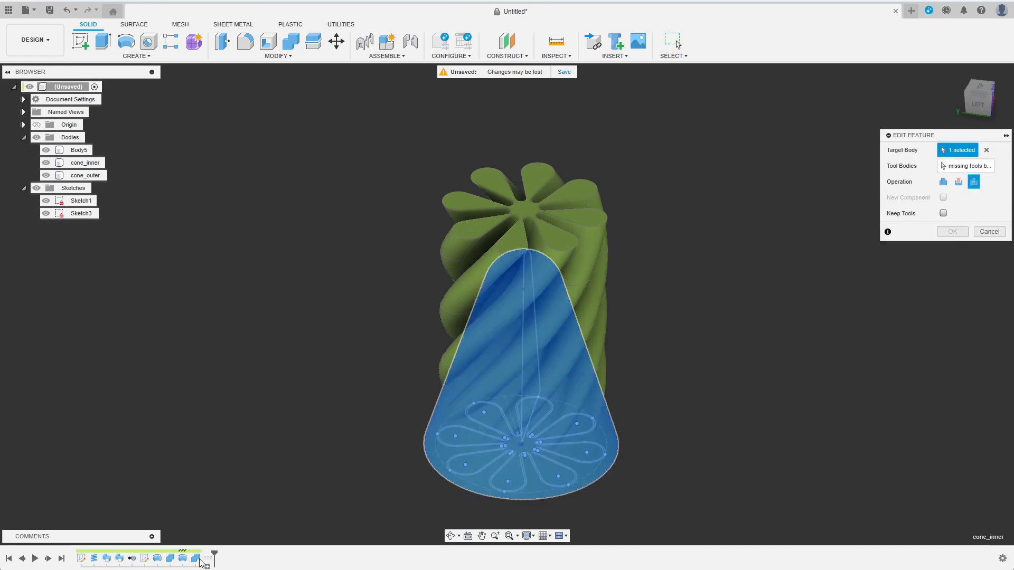
{"action": "mouse_move", "coordinate": [966, 166]}
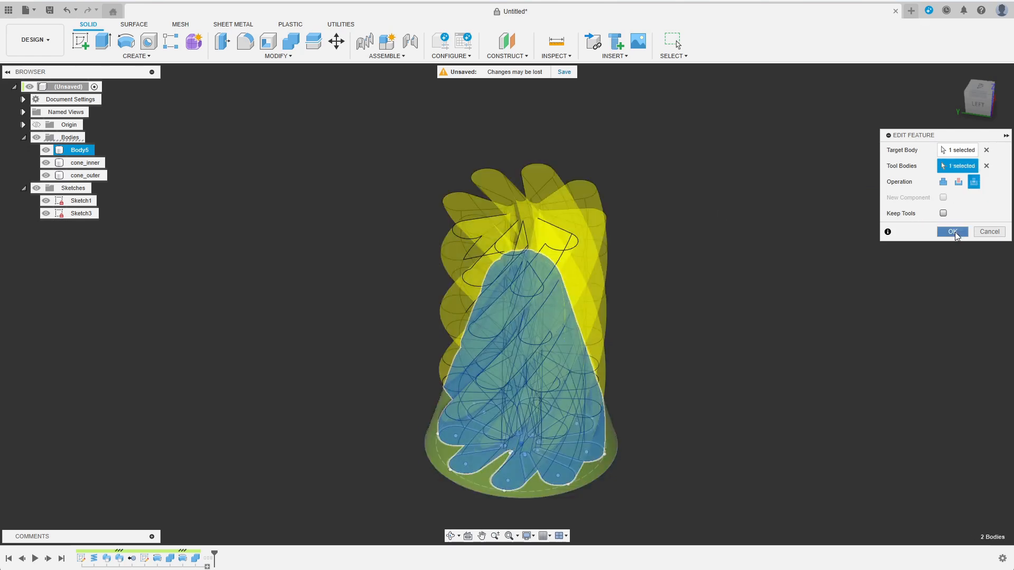
Step: Cut Body5 from cone_inner so the outer cone shows slots with the spiral inside
{"action": "left_click", "coordinate": [952, 231]}
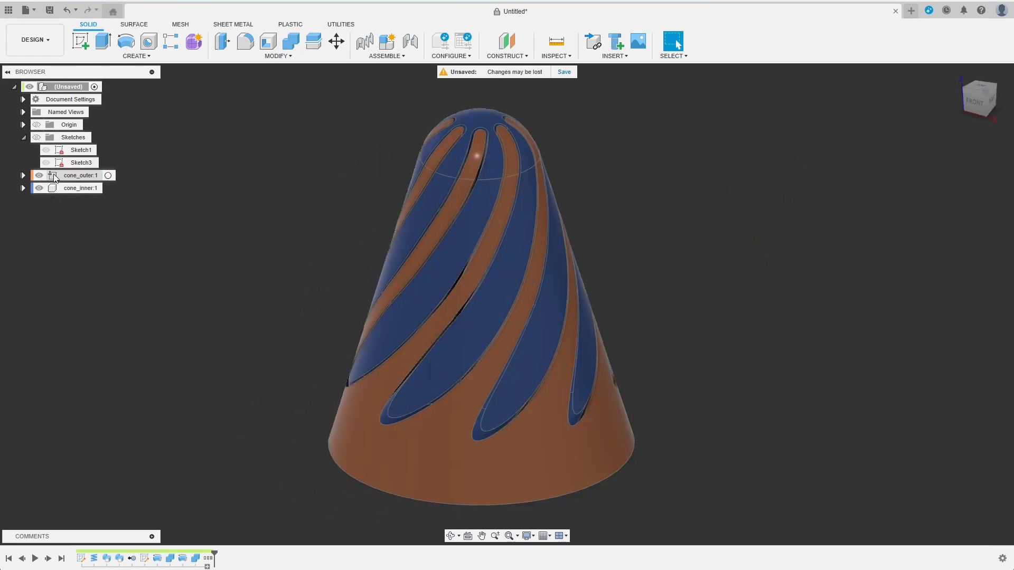
Step: Create an as-built cylindrical joint on the Z axis between the outer and inner cones
{"action": "left_click", "coordinate": [385, 46]}
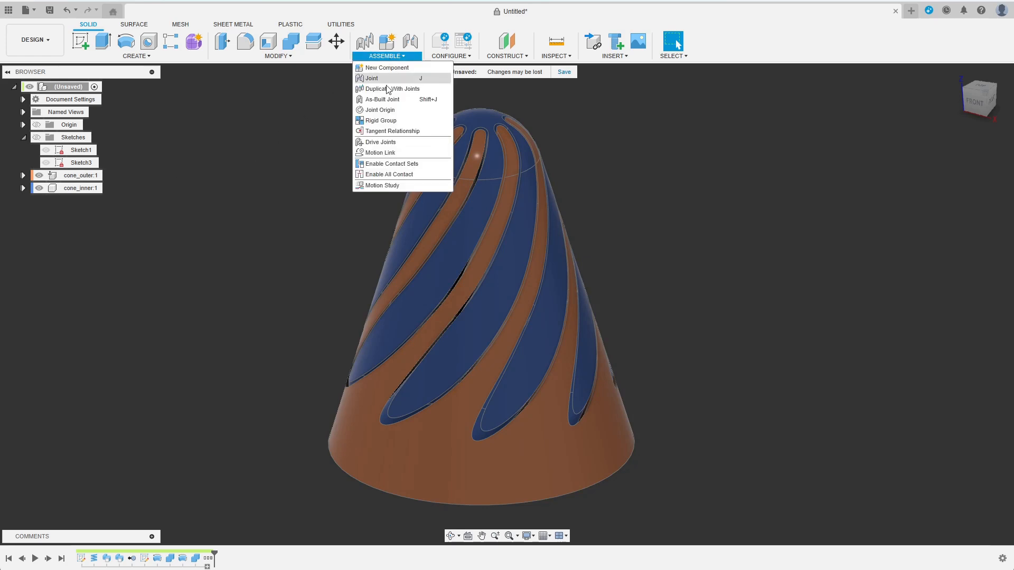
{"action": "left_click", "coordinate": [383, 99]}
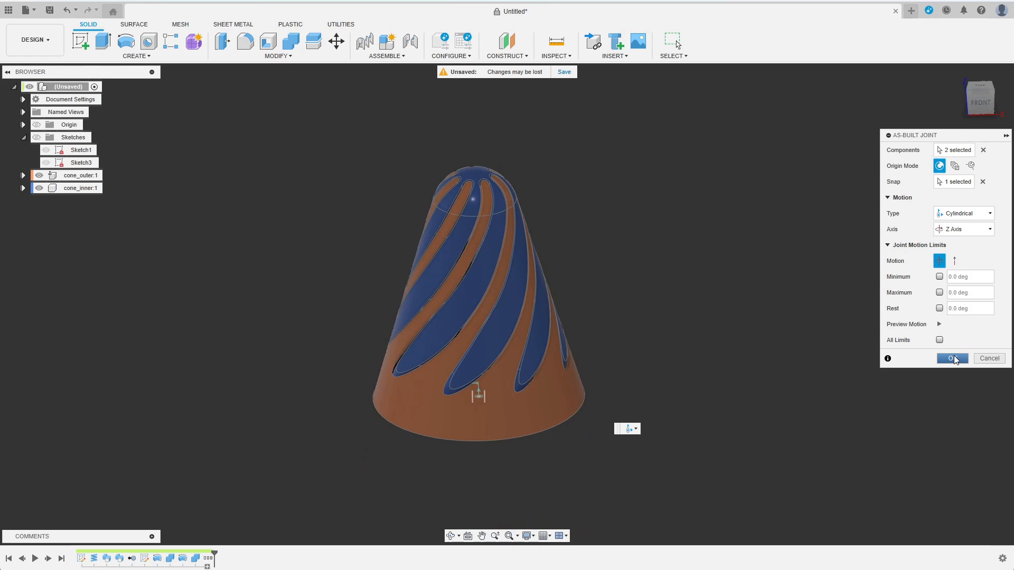
{"action": "left_click", "coordinate": [951, 358]}
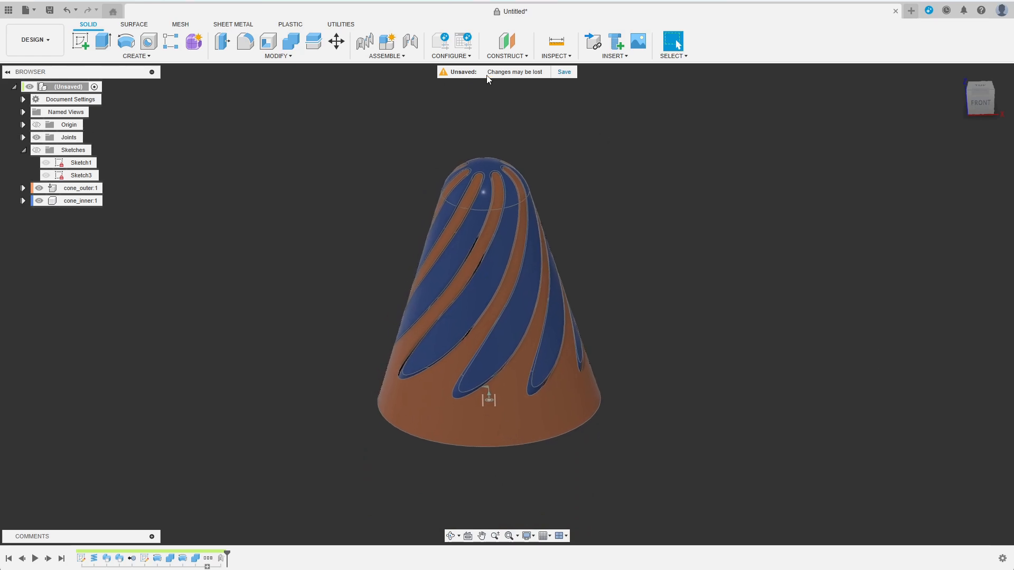
Step: Add a motion link on the cylindrical joint: Slide Z 100 mm to Rotate Z 360 deg
{"action": "left_click", "coordinate": [387, 45]}
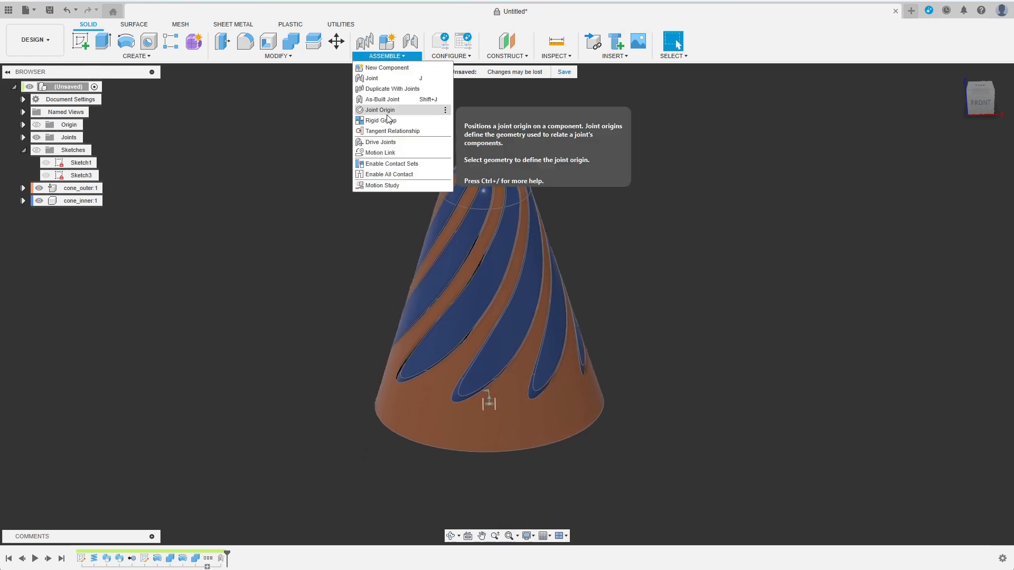
{"action": "mouse_move", "coordinate": [381, 152]}
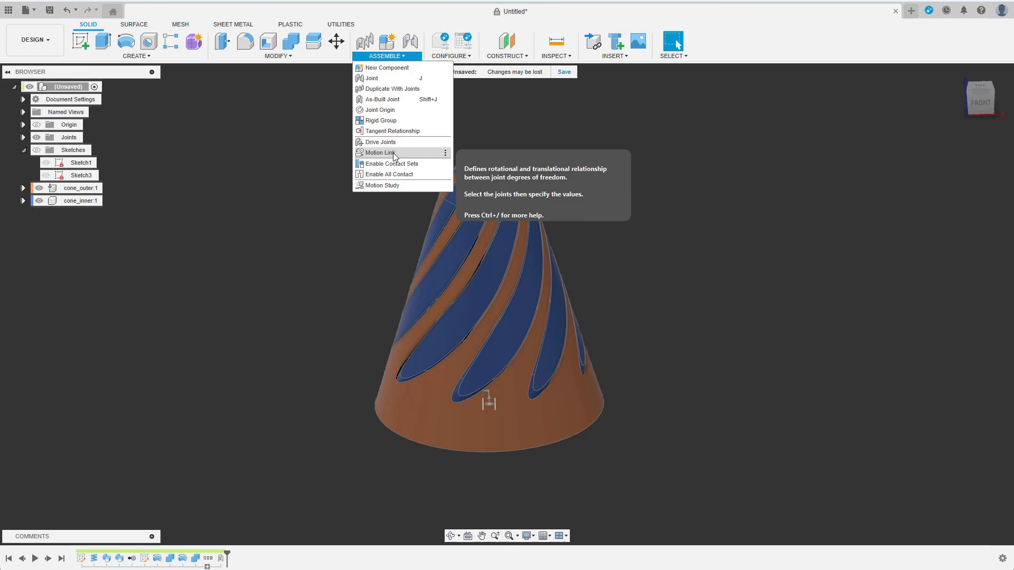
{"action": "left_click", "coordinate": [381, 153]}
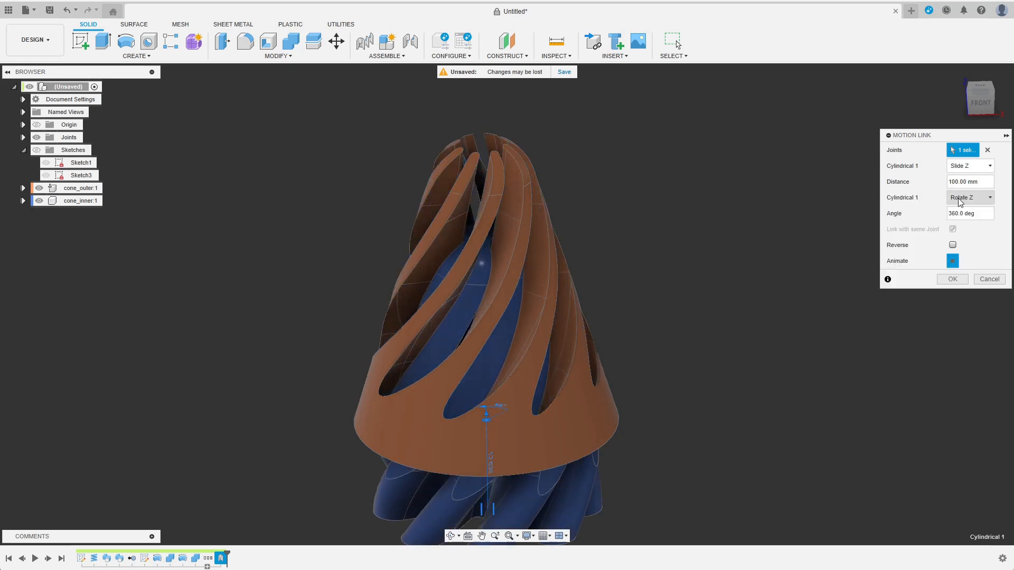
{"action": "triple_click", "coordinate": [969, 182]}
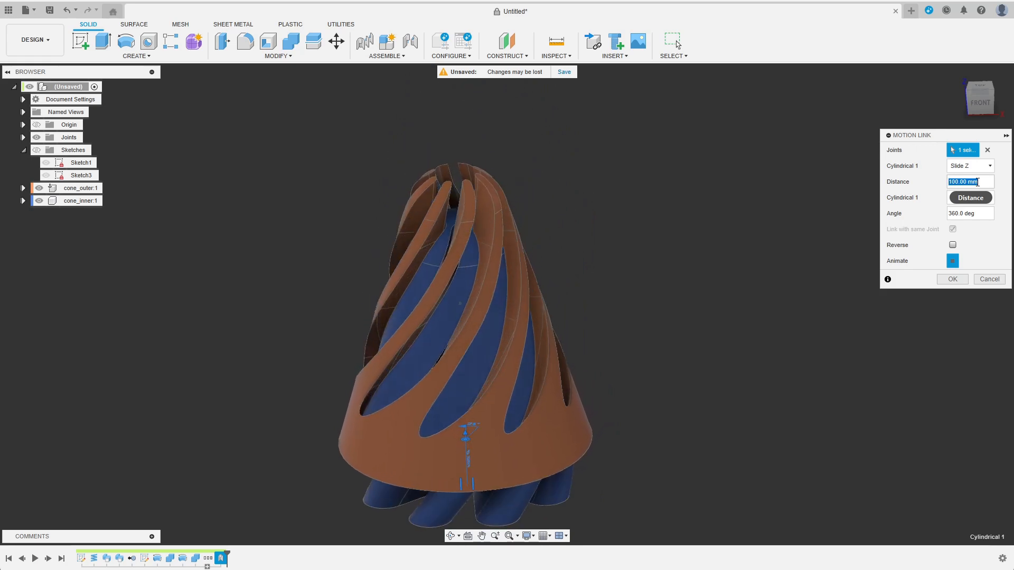
{"action": "left_click", "coordinate": [969, 198]}
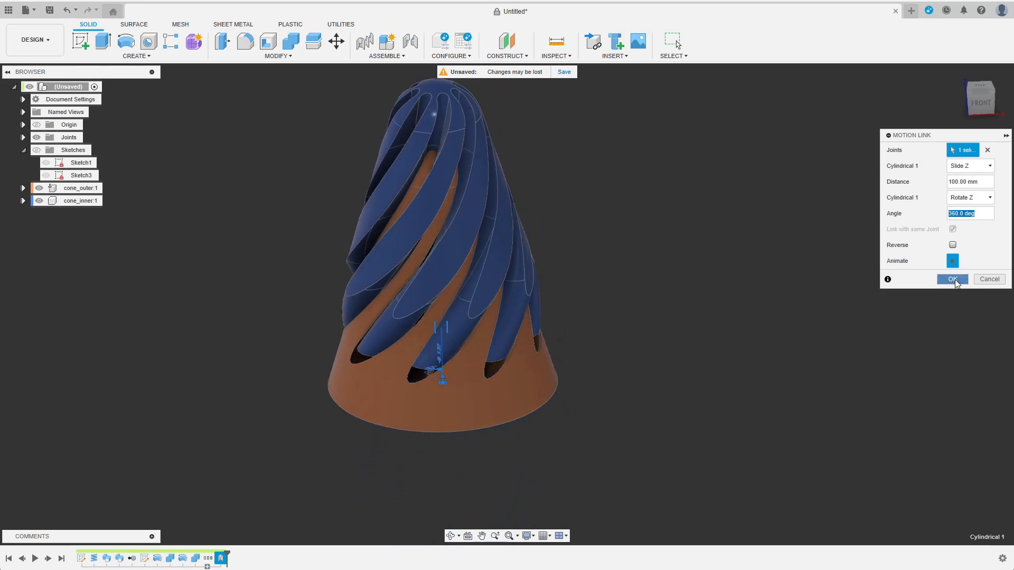
{"action": "left_click", "coordinate": [951, 279]}
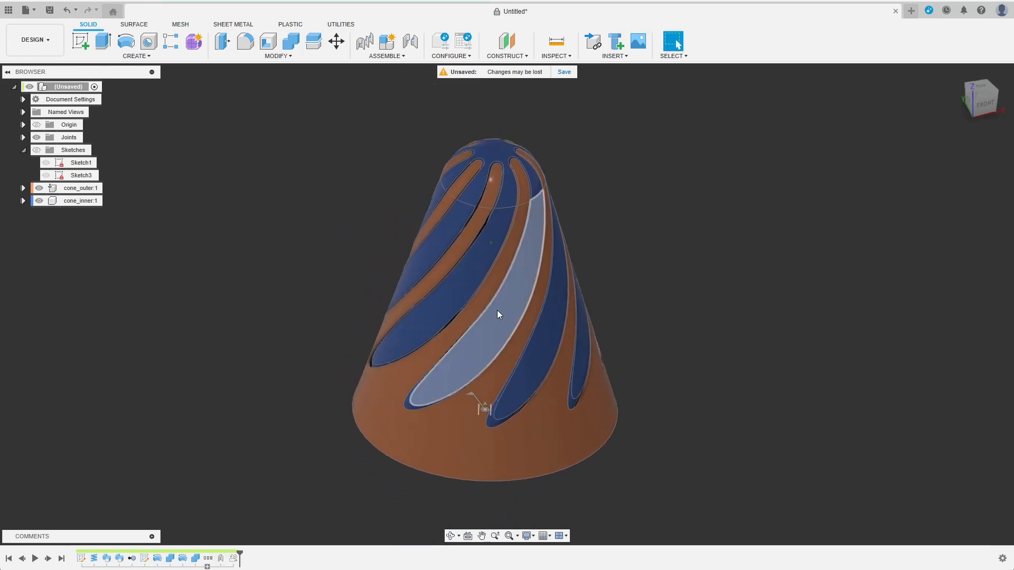